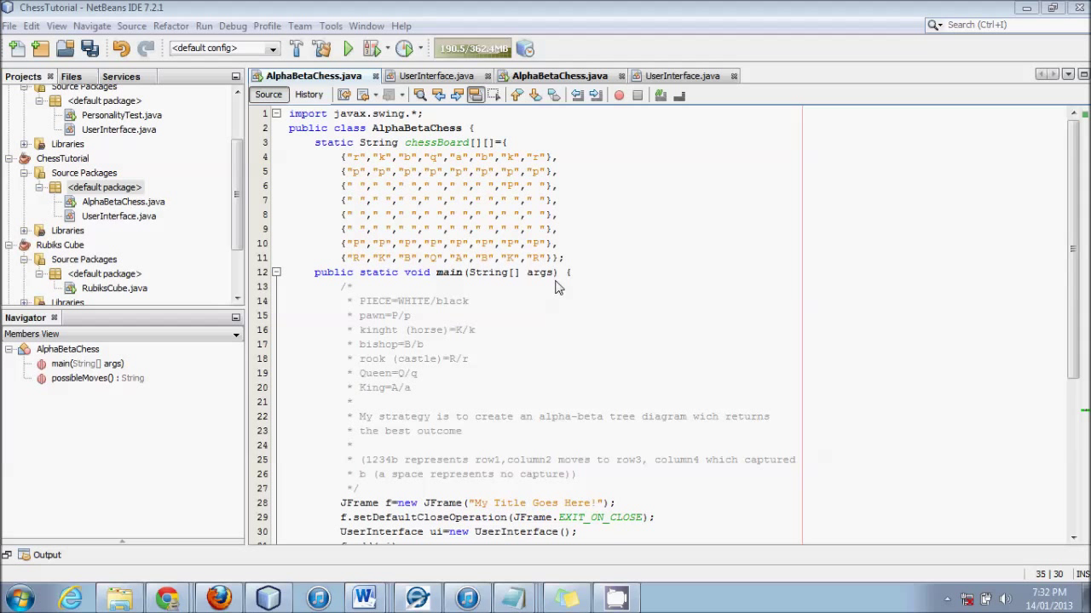
pyautogui.moveTo(1058, 237)
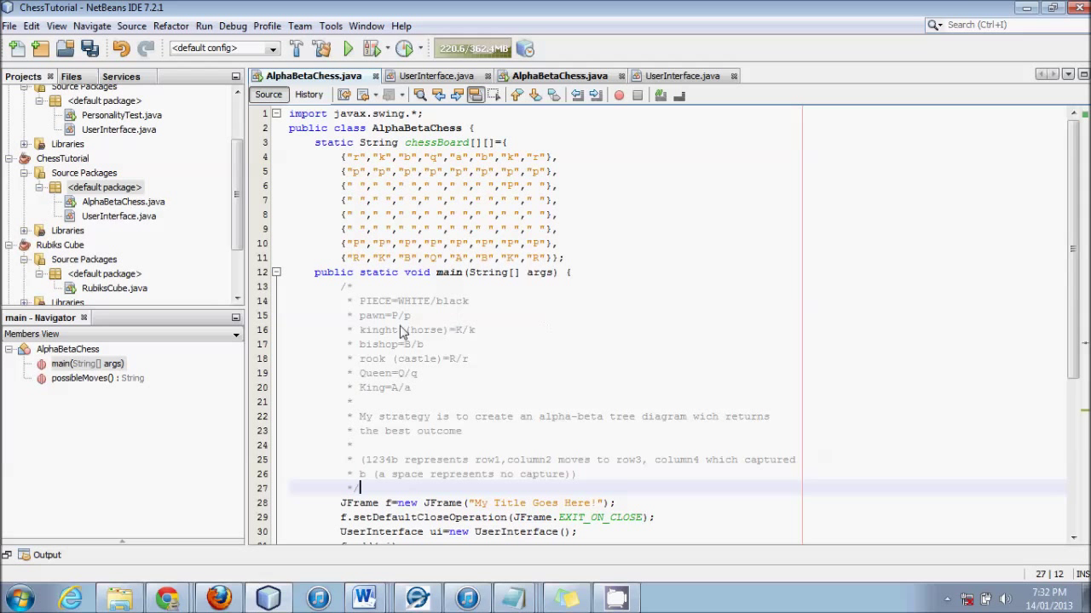
# - Set the JFrame title string to "Chess Tutorial" in AlphaBetaChess.java
pyautogui.doubleClick(399, 389)
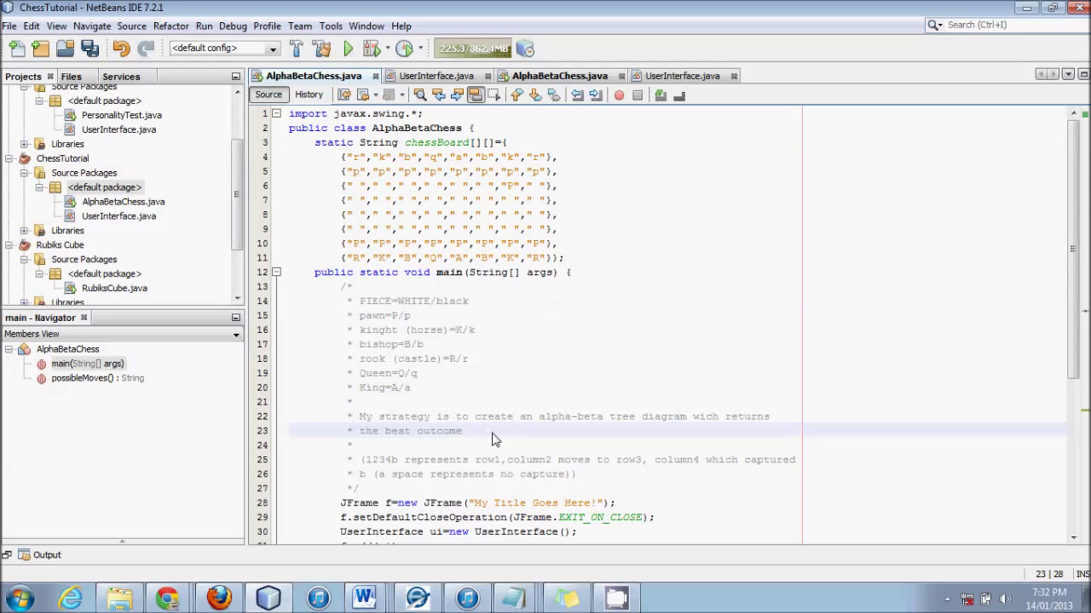
pyautogui.scroll(-3)
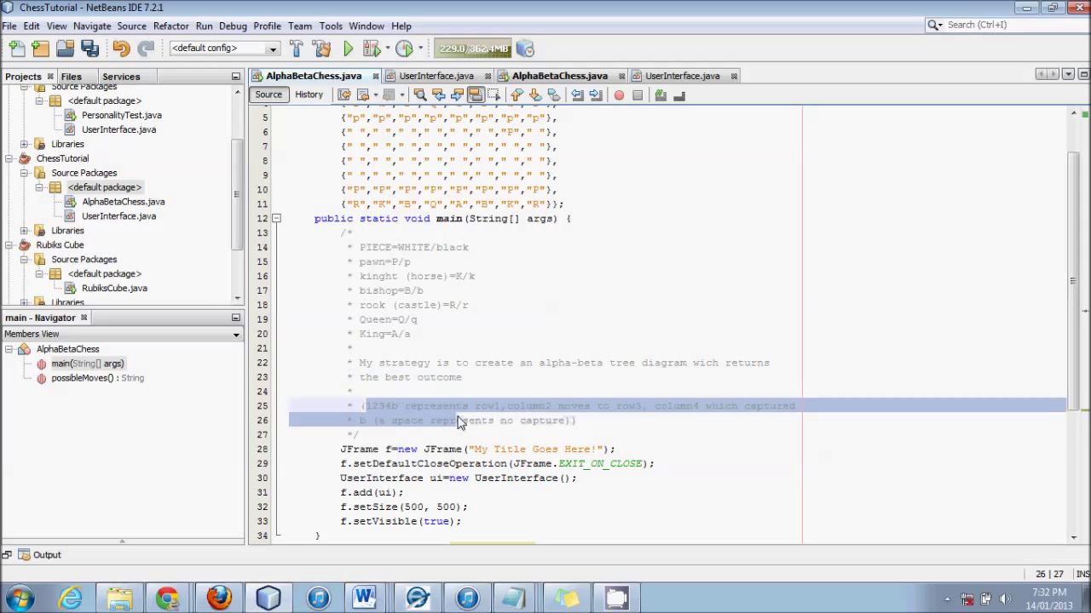
pyautogui.click(400, 405)
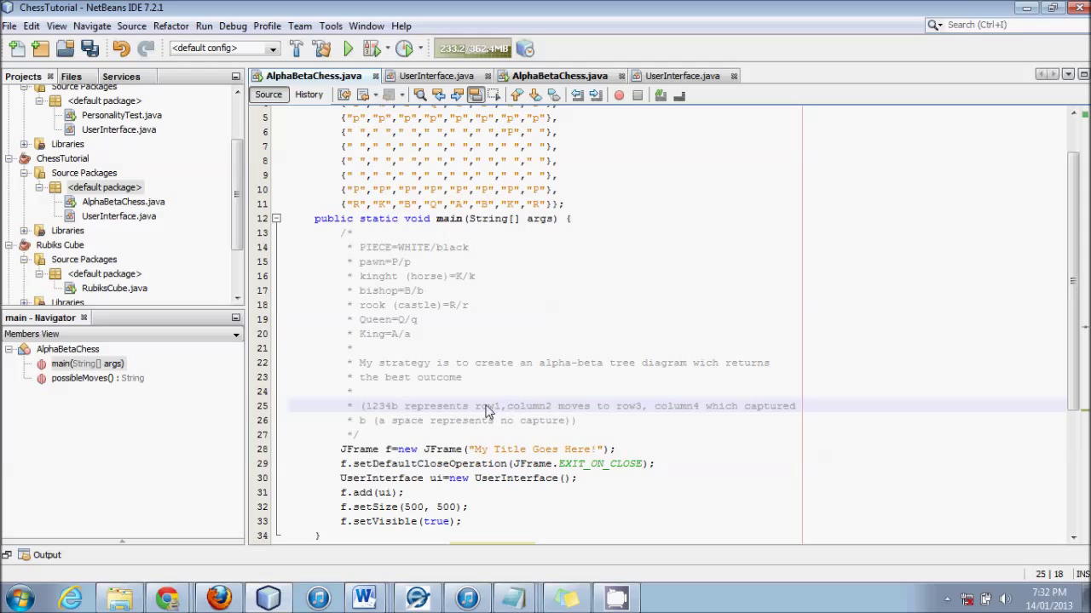
pyautogui.moveTo(644, 409)
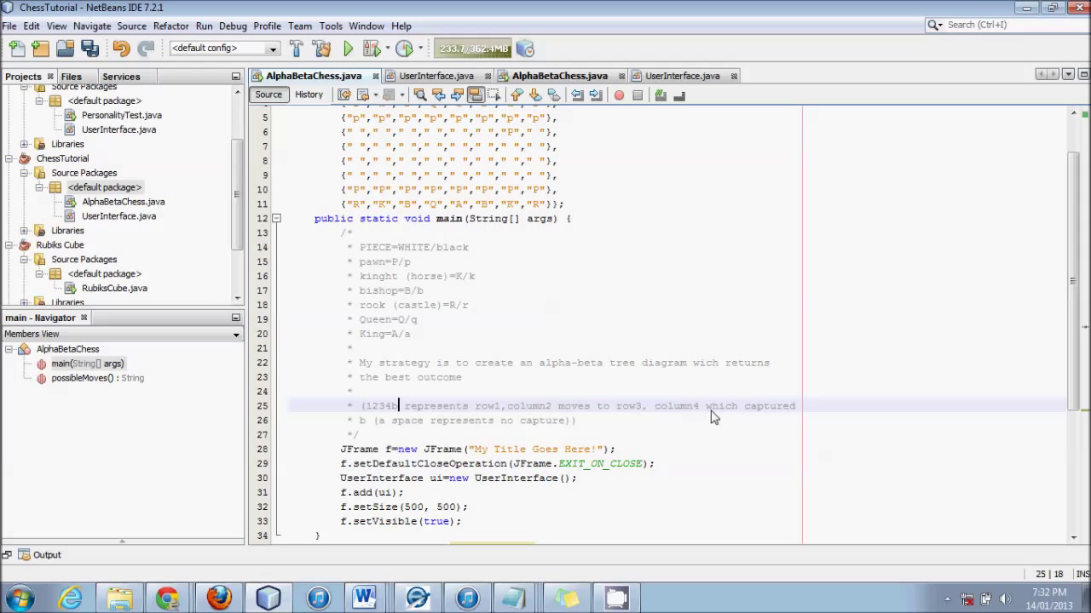
pyautogui.moveTo(412, 429)
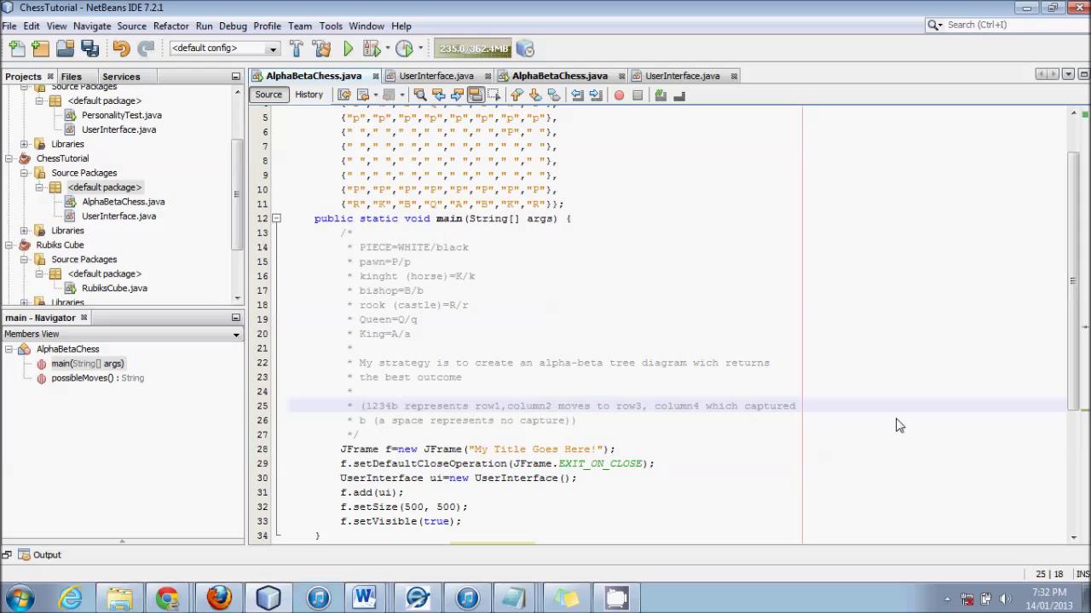
pyautogui.scroll(-3)
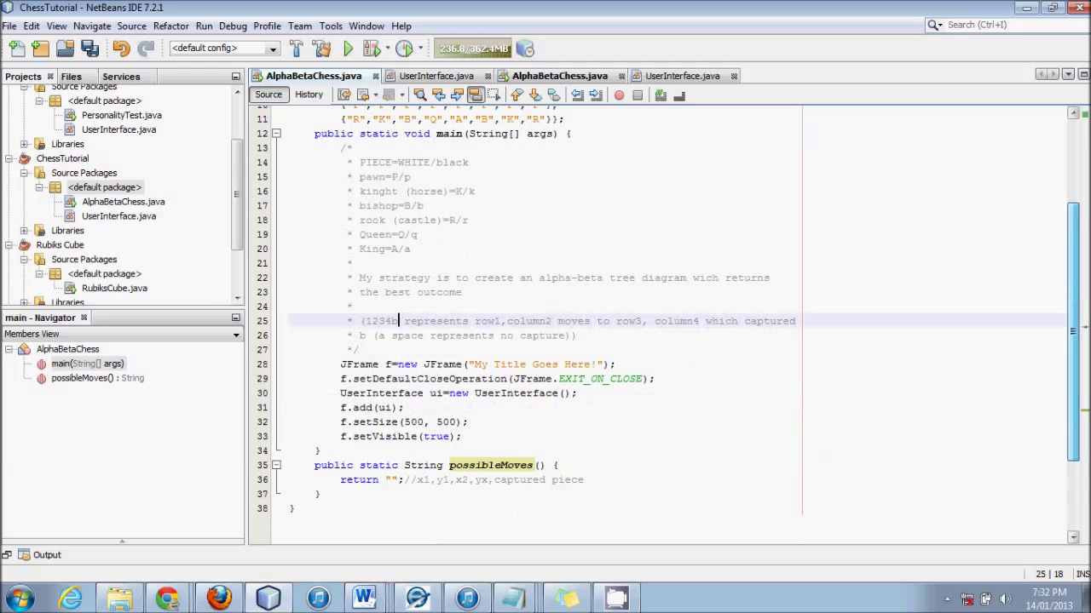
pyautogui.scroll(-3)
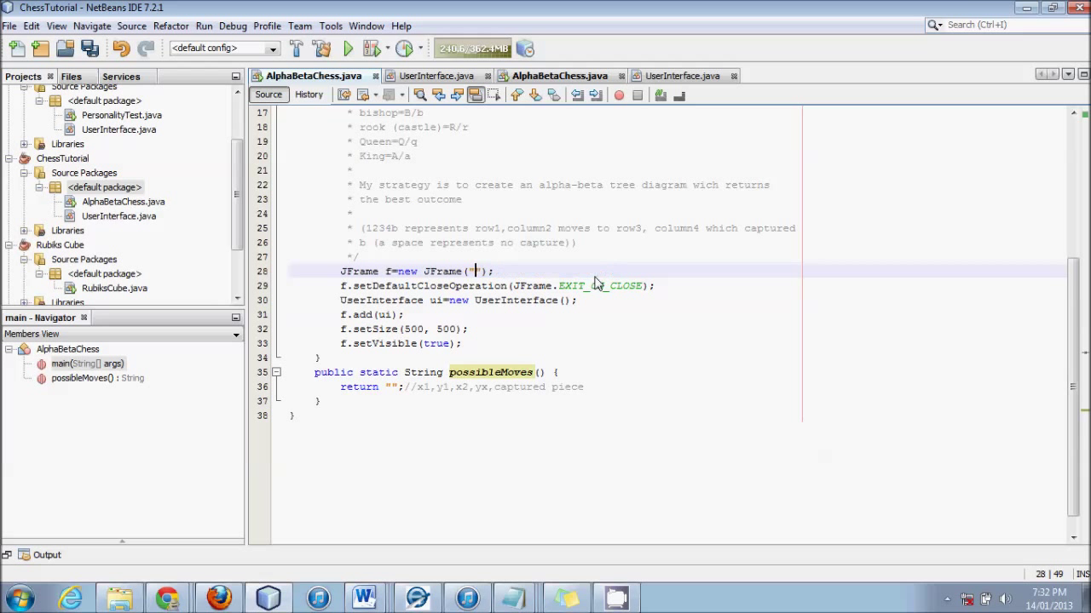
pyautogui.write('Chess')
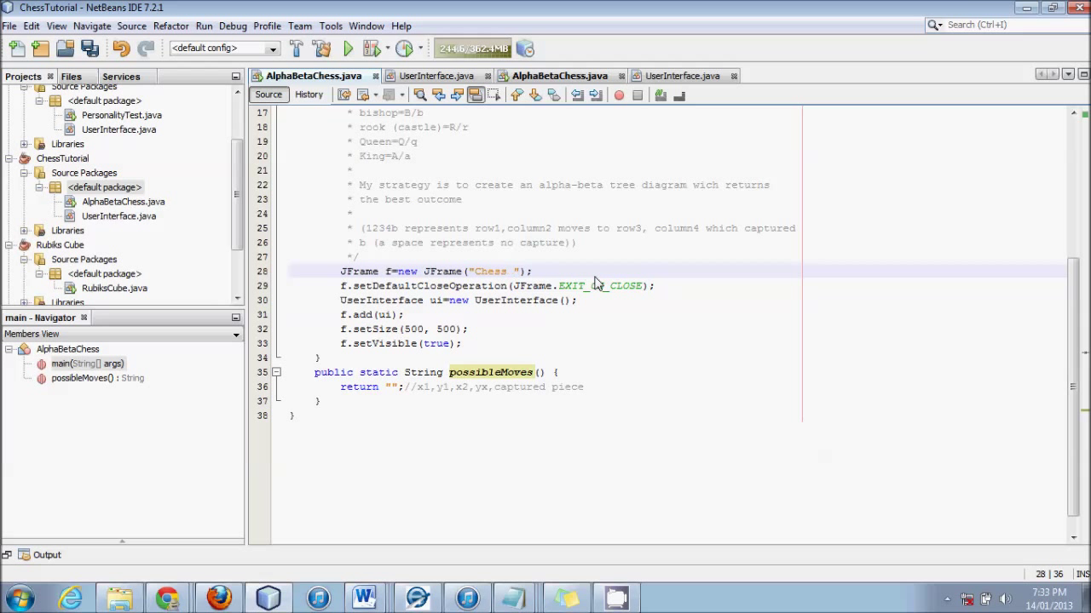
pyautogui.write('Tutorial')
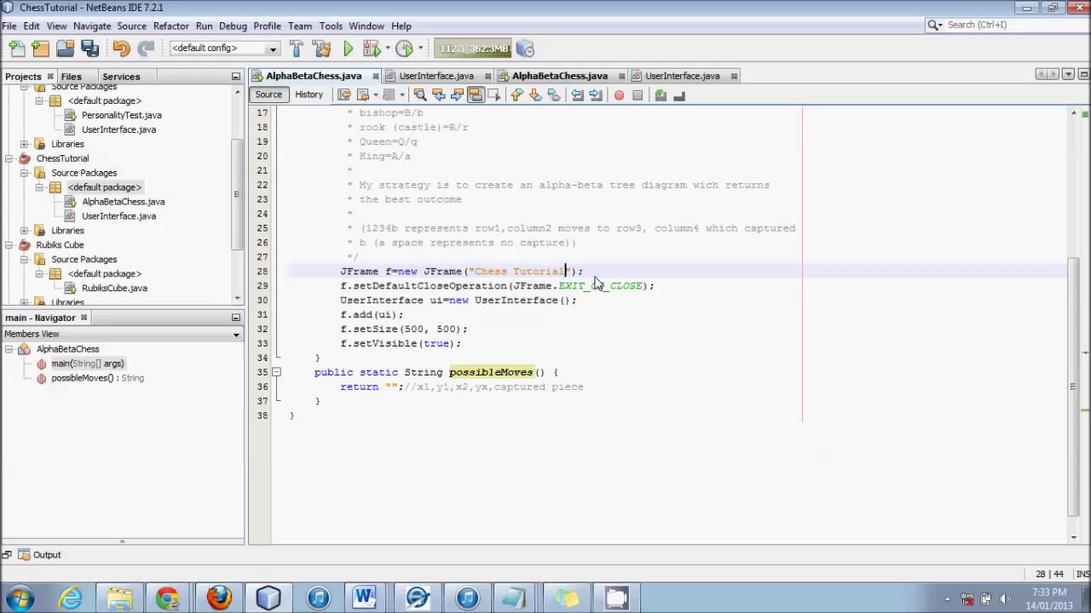
pyautogui.click(463, 345)
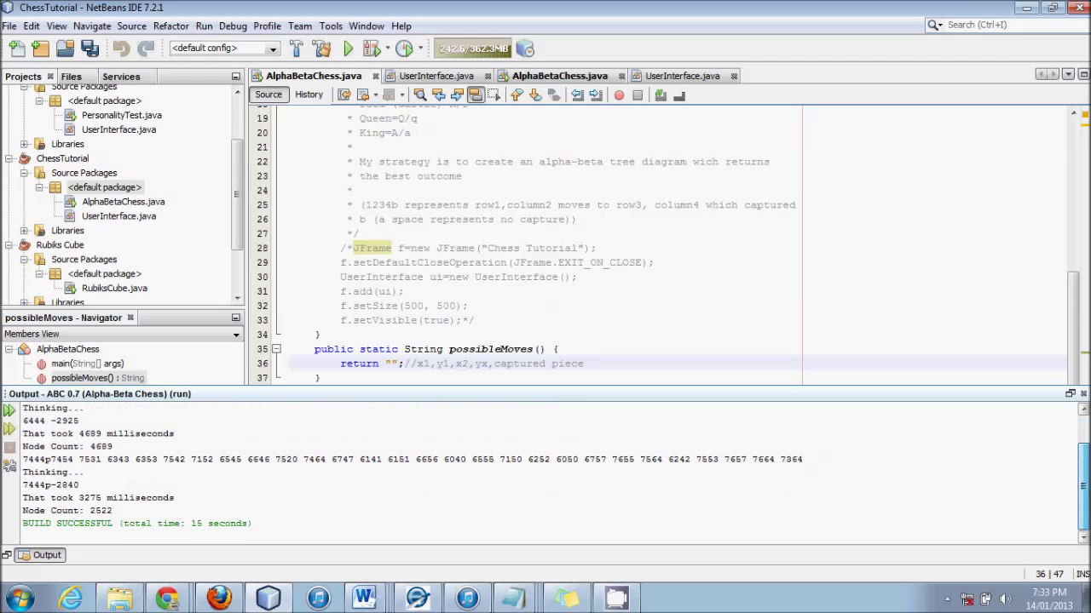
pyautogui.moveTo(351, 399)
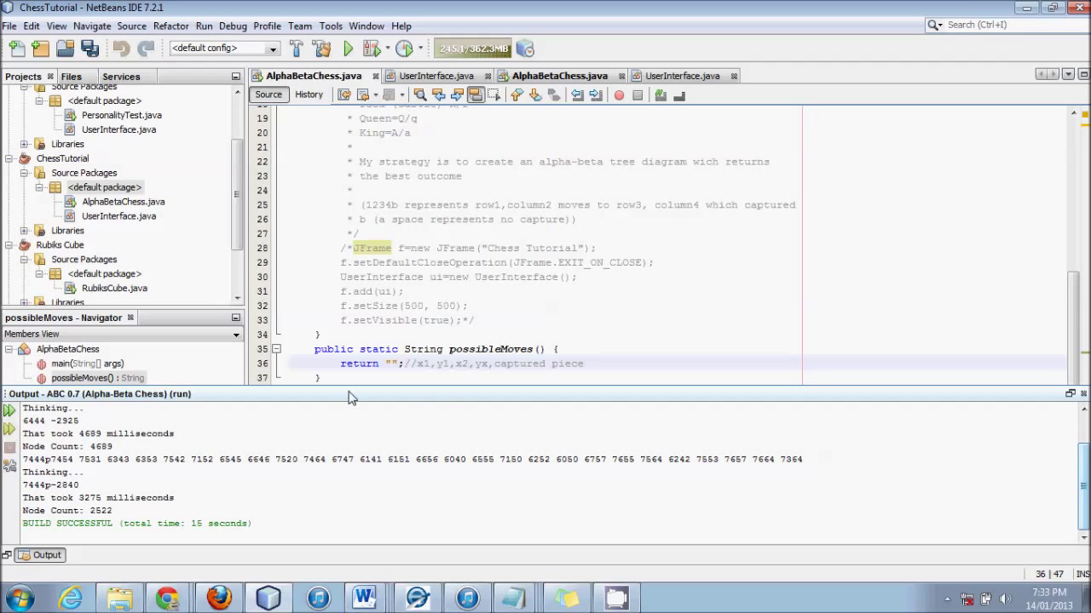
# - Inspect individual move codes in the run output of the Alpha-Beta Chess project
pyautogui.doubleClick(100, 447)
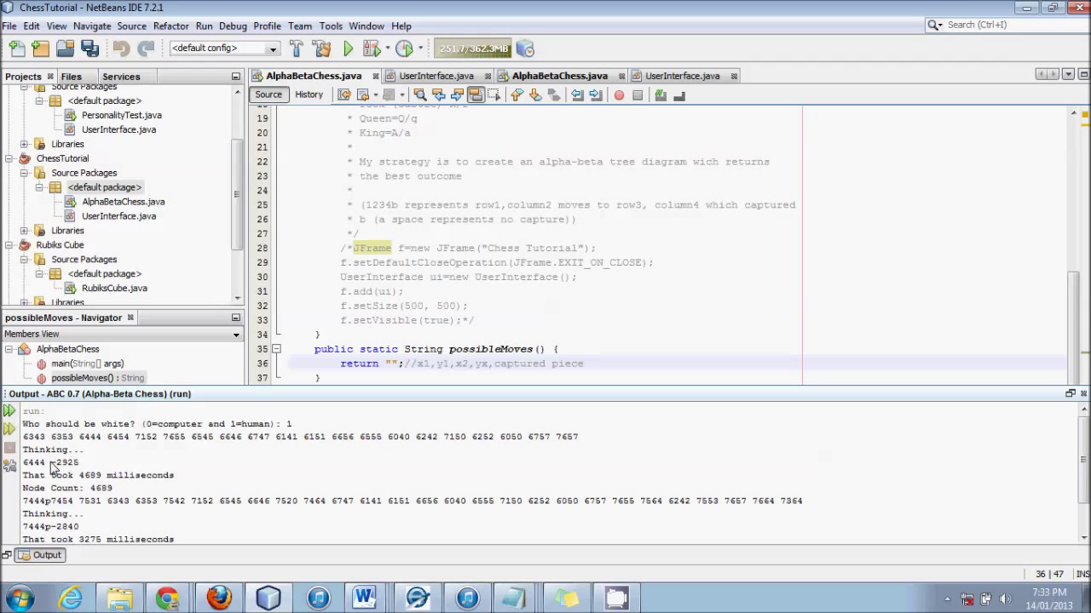
pyautogui.moveTo(388, 296)
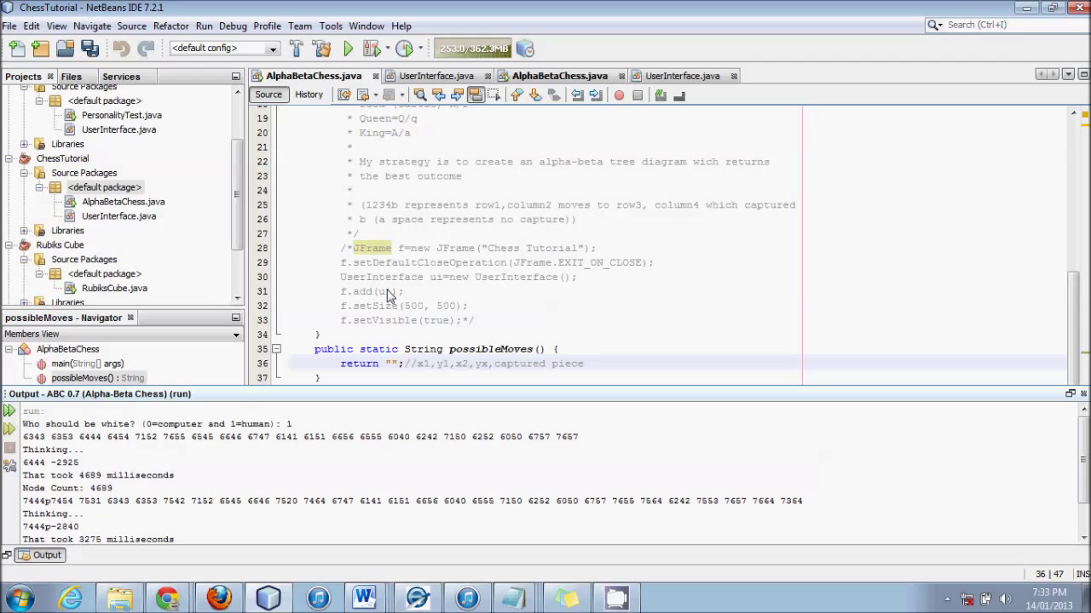
pyautogui.moveTo(314, 457)
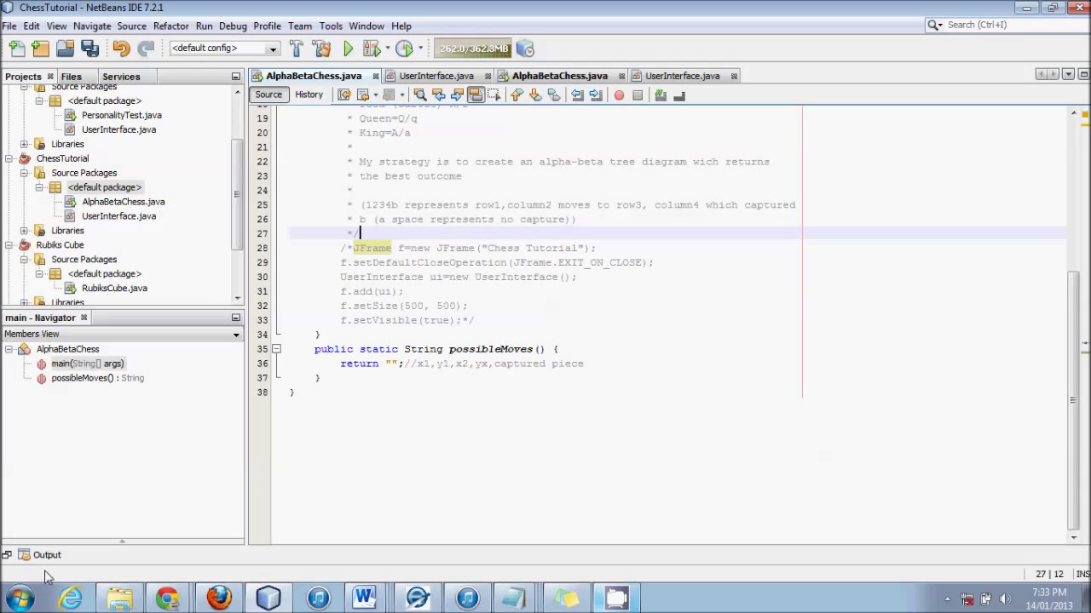
pyautogui.click(347, 48)
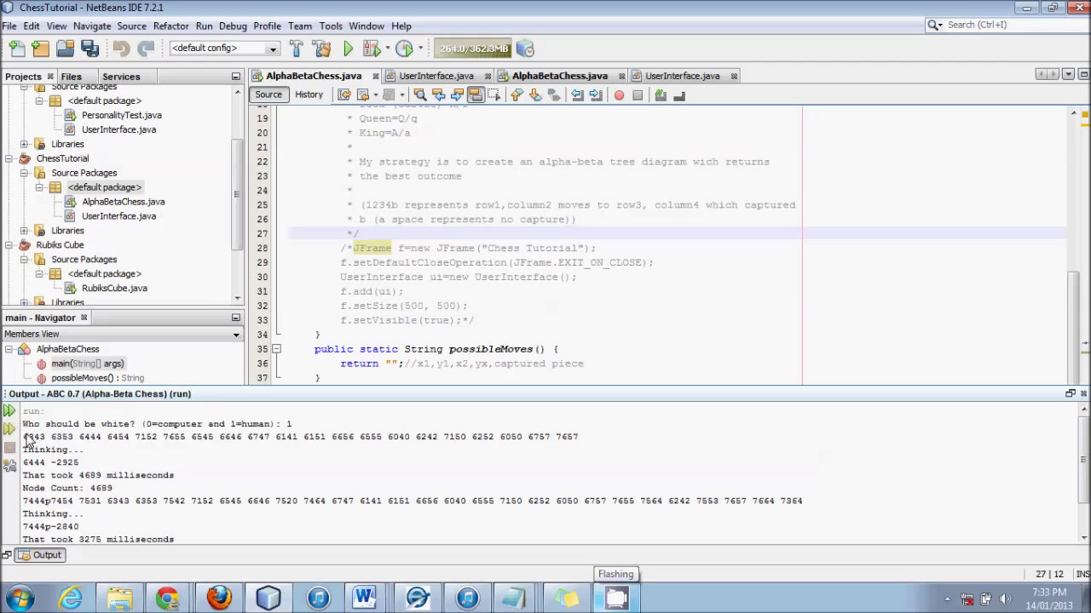
pyautogui.doubleClick(35, 437)
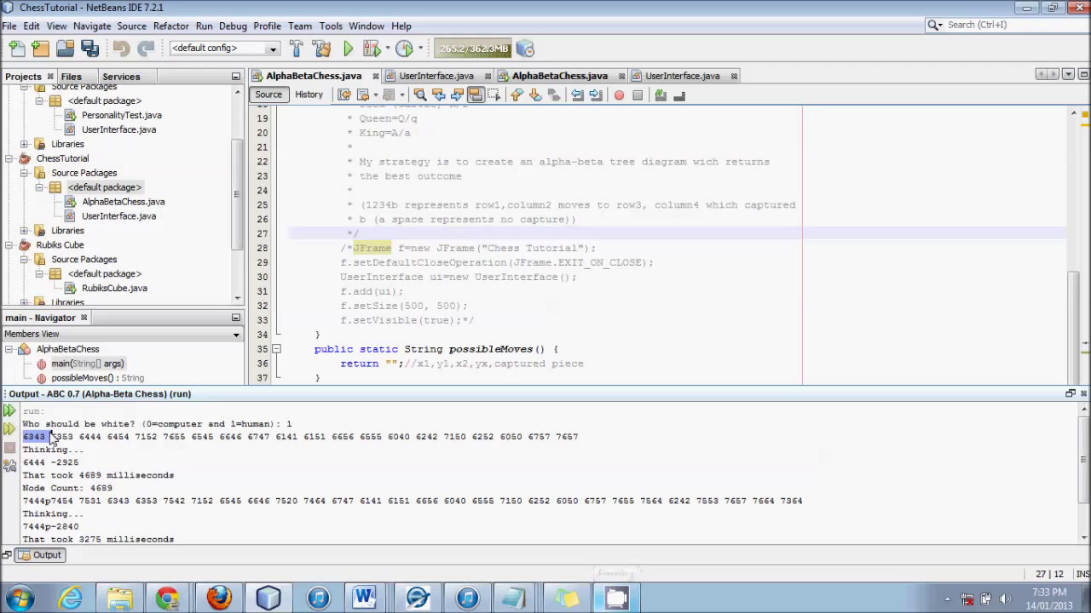
pyautogui.doubleClick(64, 437)
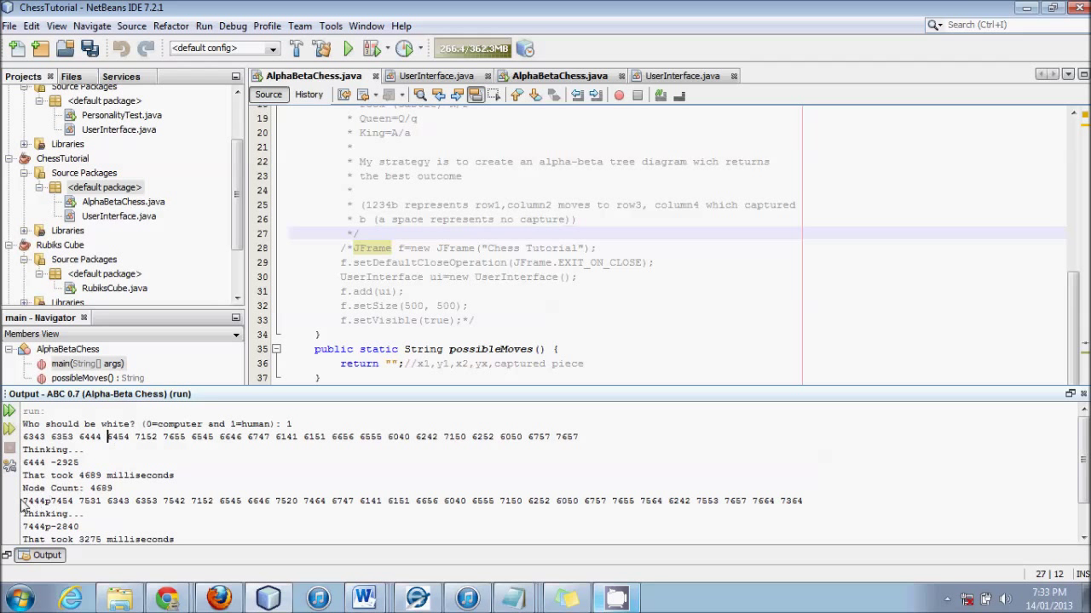
pyautogui.doubleClick(34, 501)
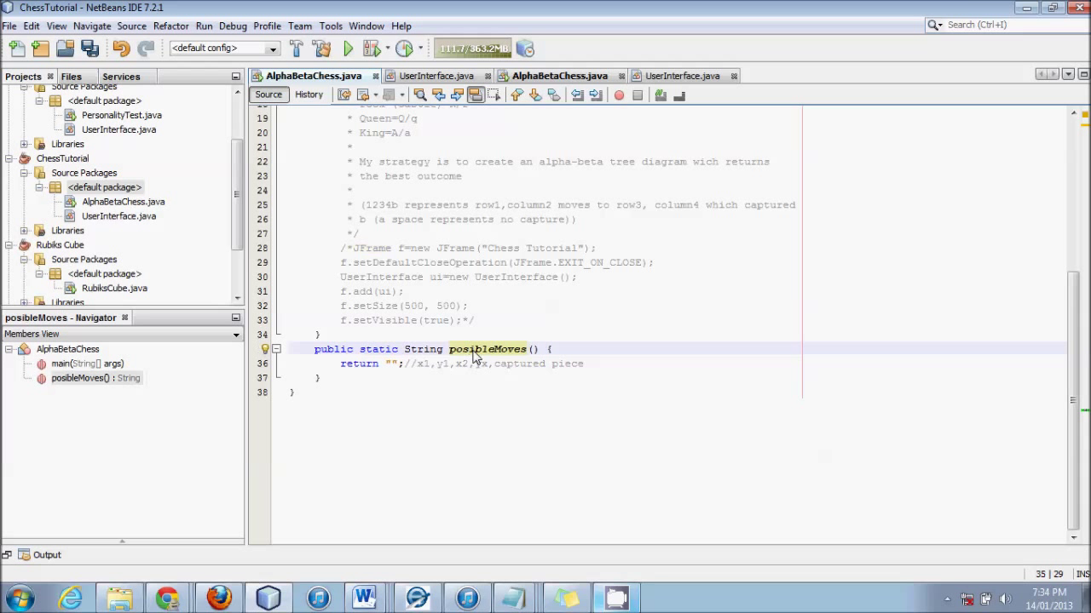
# - Declare String list="" as the first line of the posibleMoves body
pyautogui.press('enter')
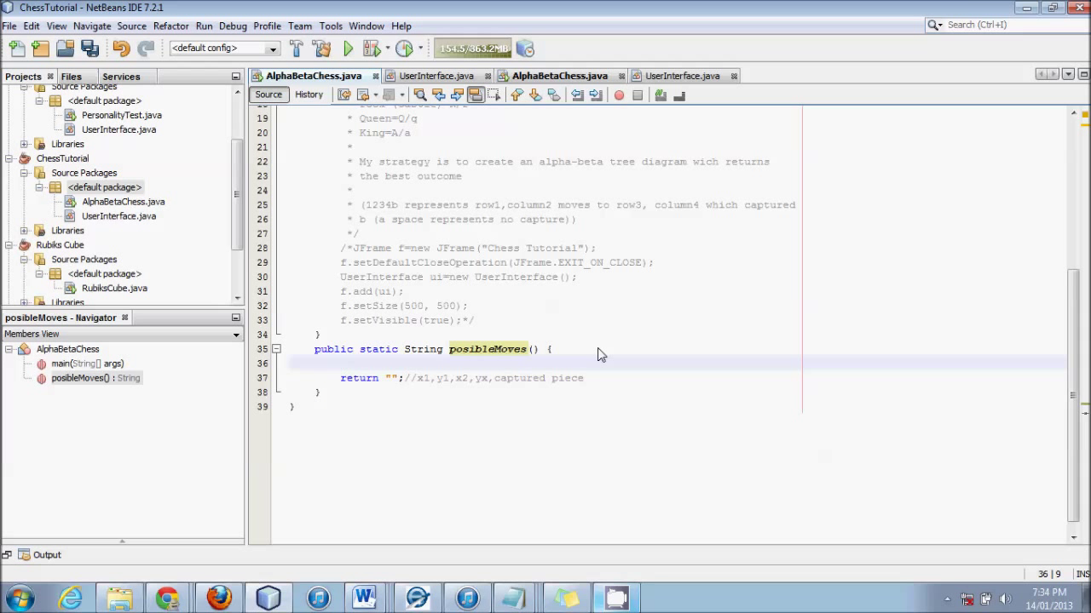
pyautogui.click(340, 362)
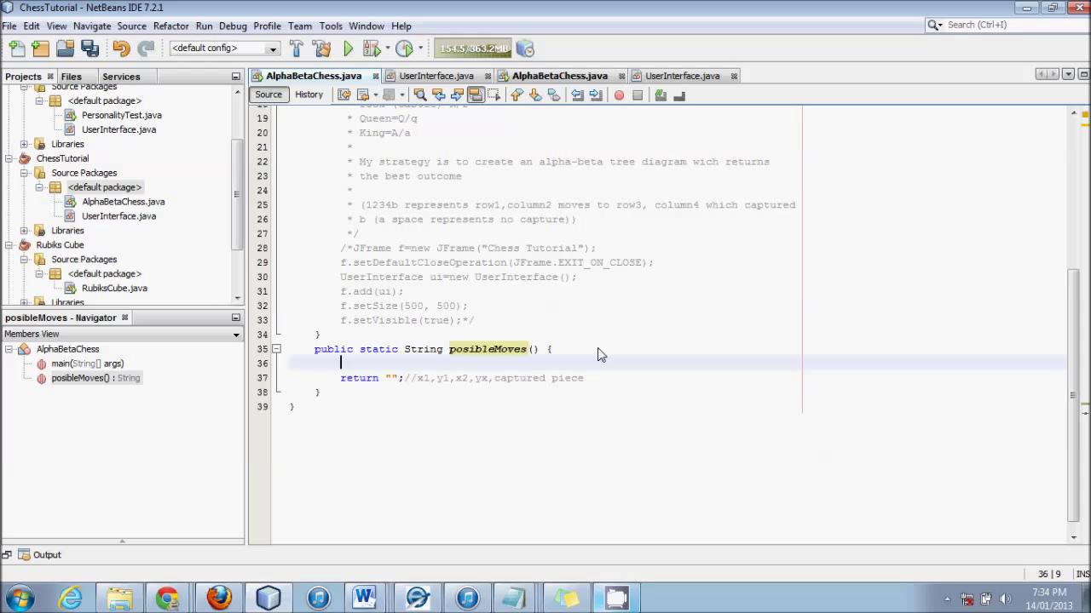
pyautogui.write('String l')
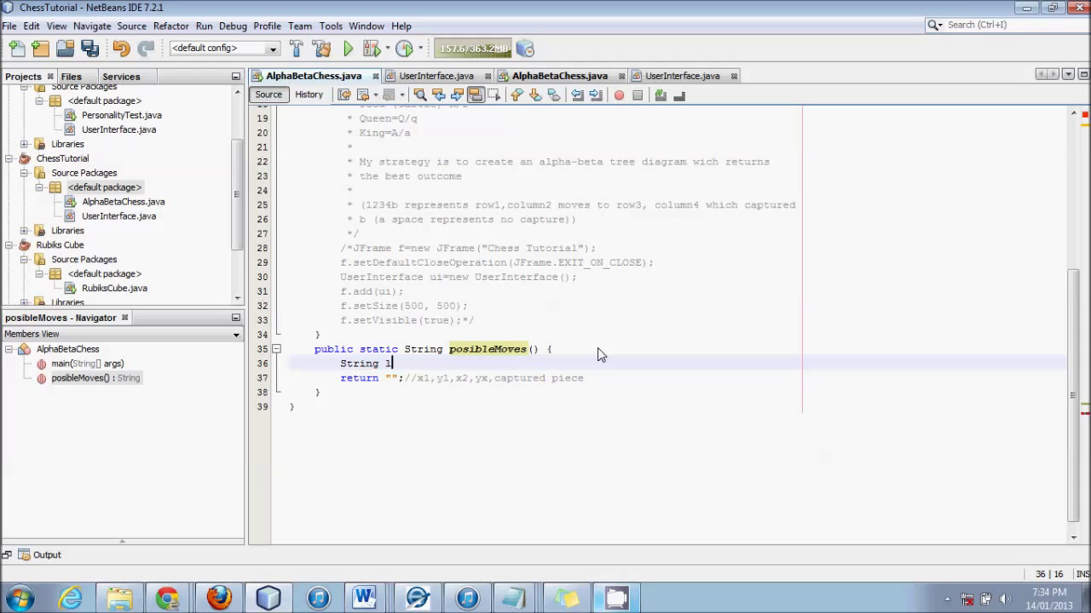
pyautogui.write('ist="";')
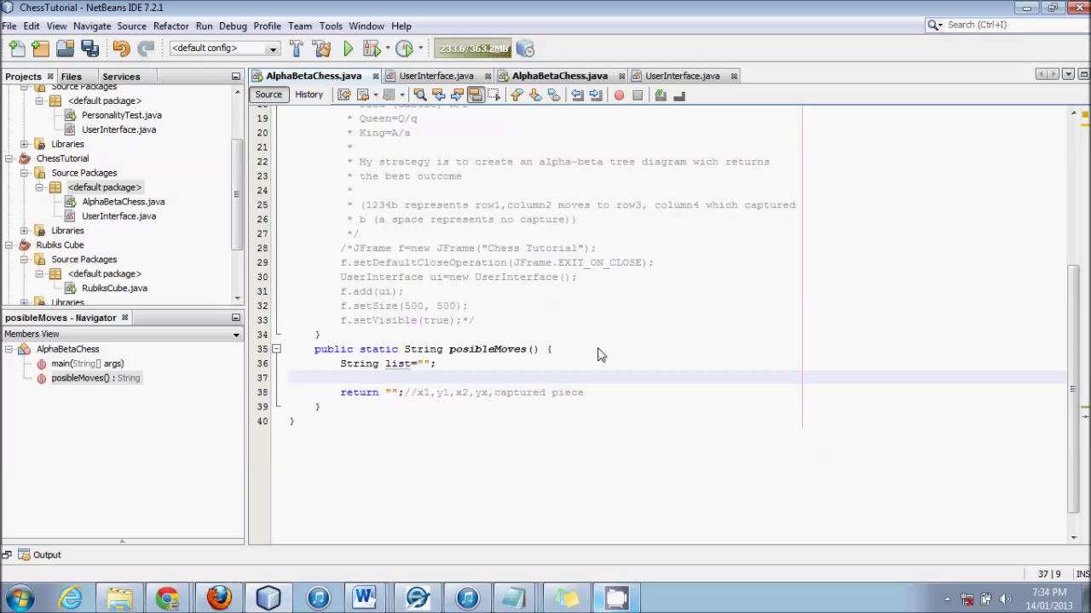
pyautogui.moveTo(603, 356)
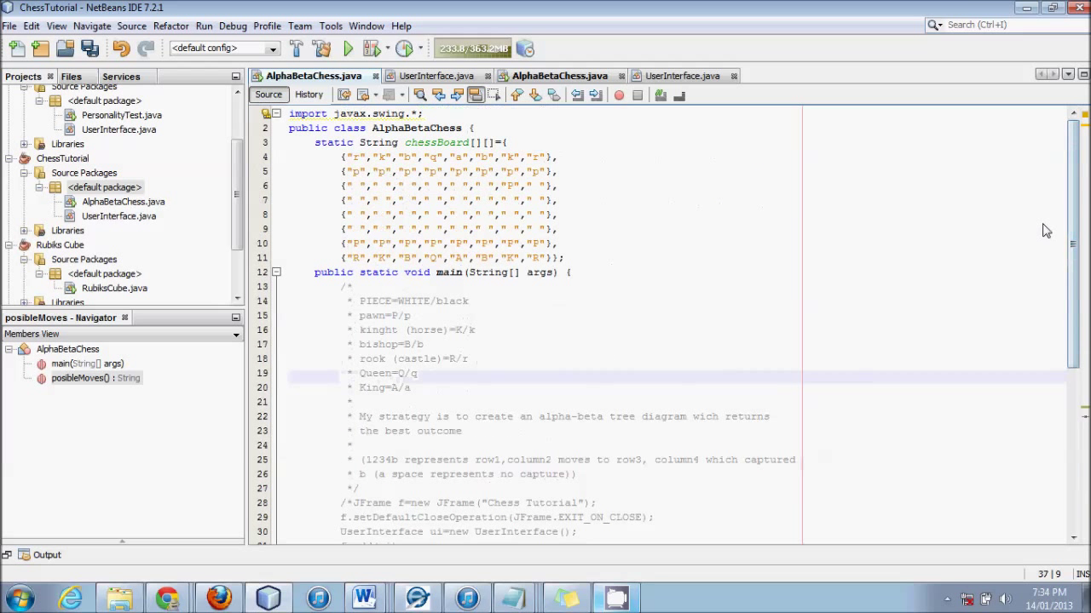
pyautogui.click(361, 242)
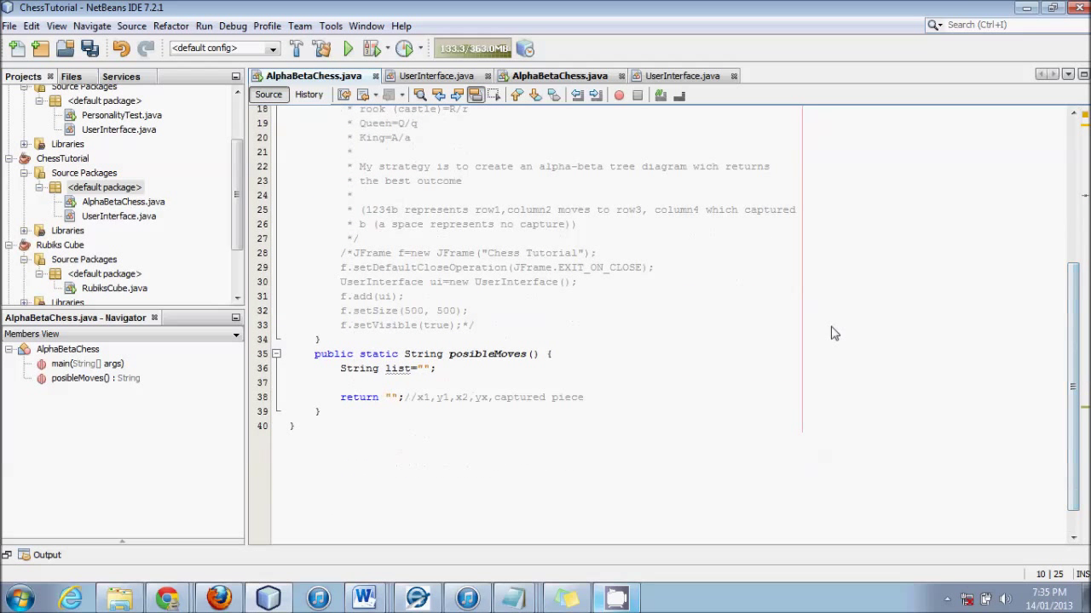
pyautogui.click(463, 382)
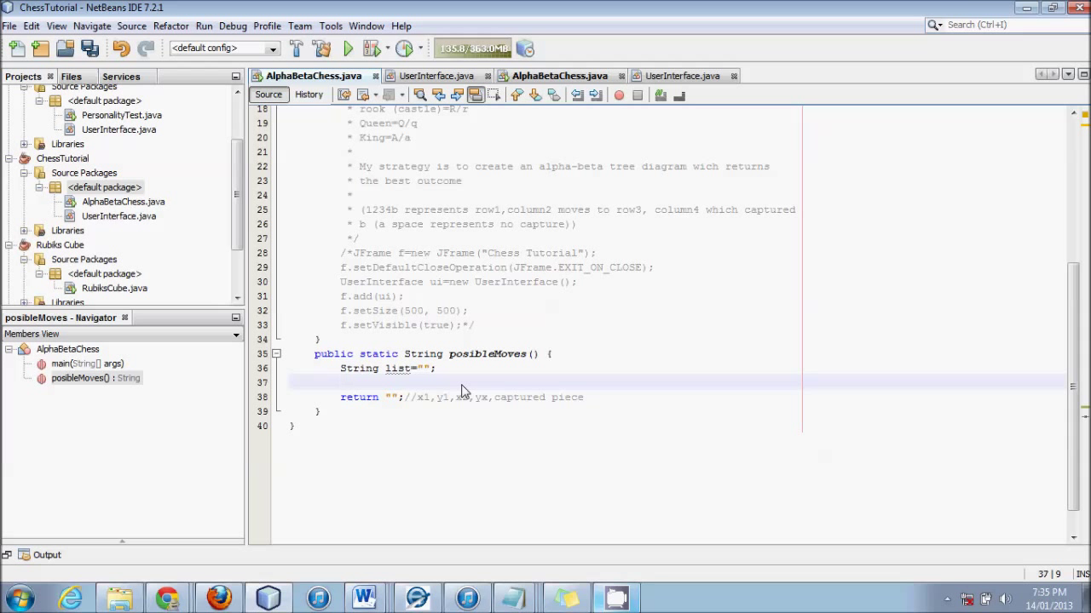
# - Write for (int i=0; i<64; i++) { after the list declaration
pyautogui.write('for (int i=0')
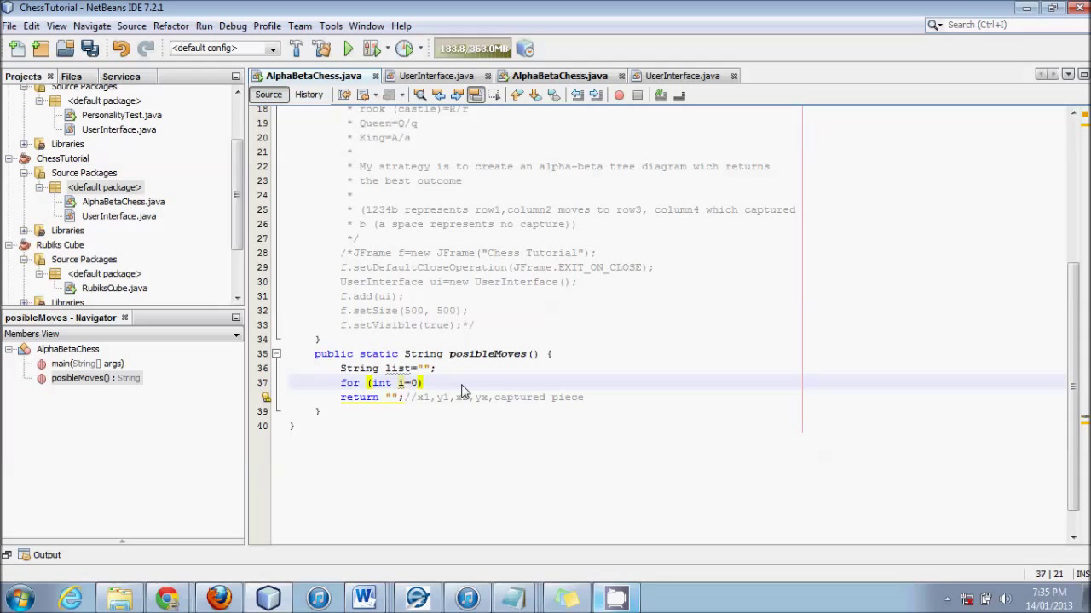
pyautogui.write('; i')
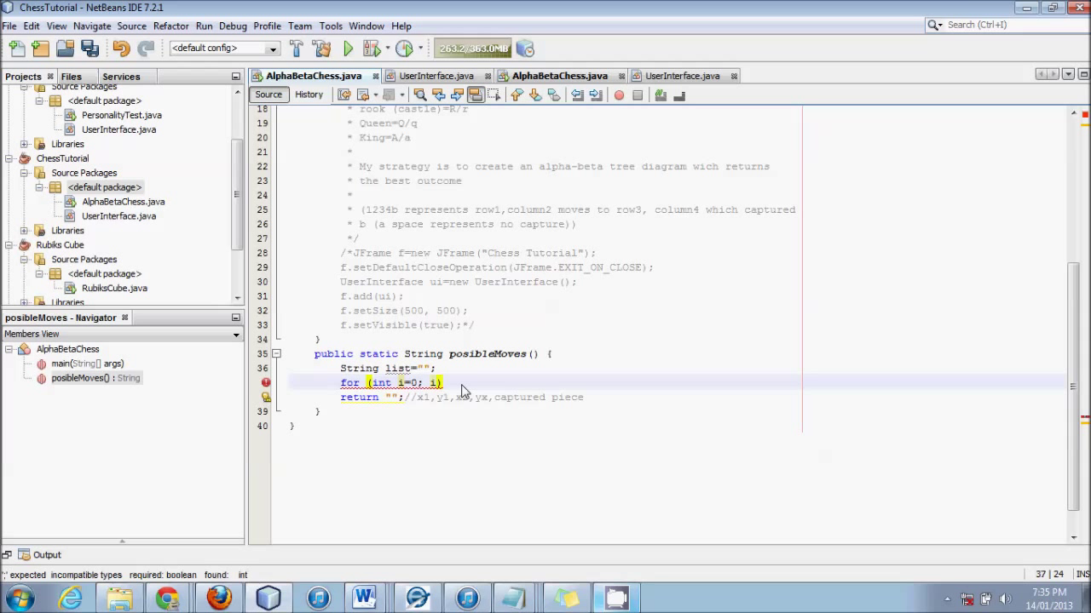
pyautogui.write('<')
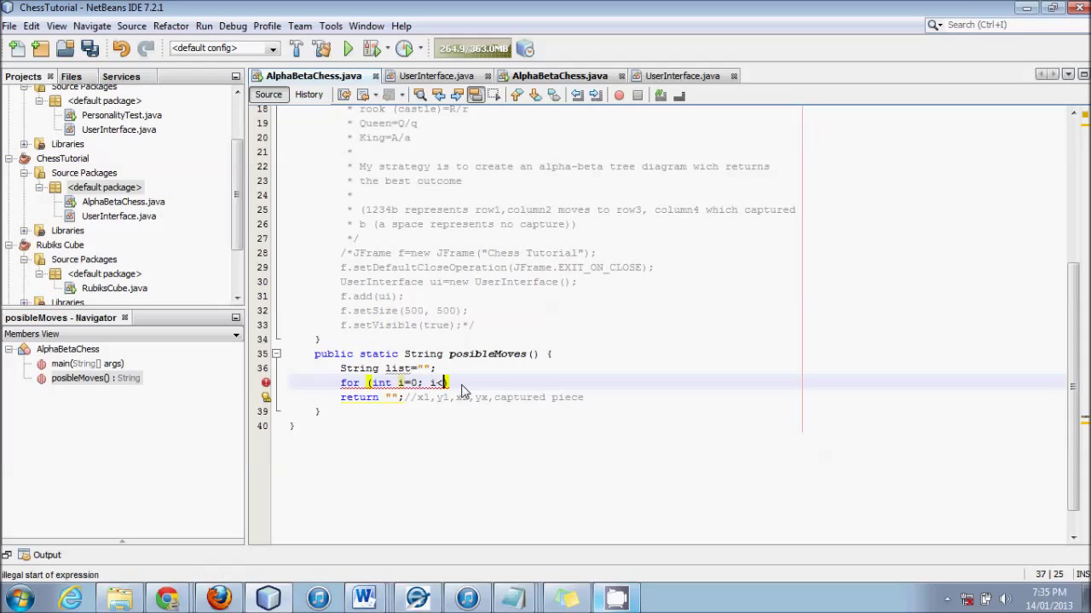
pyautogui.write('64;')
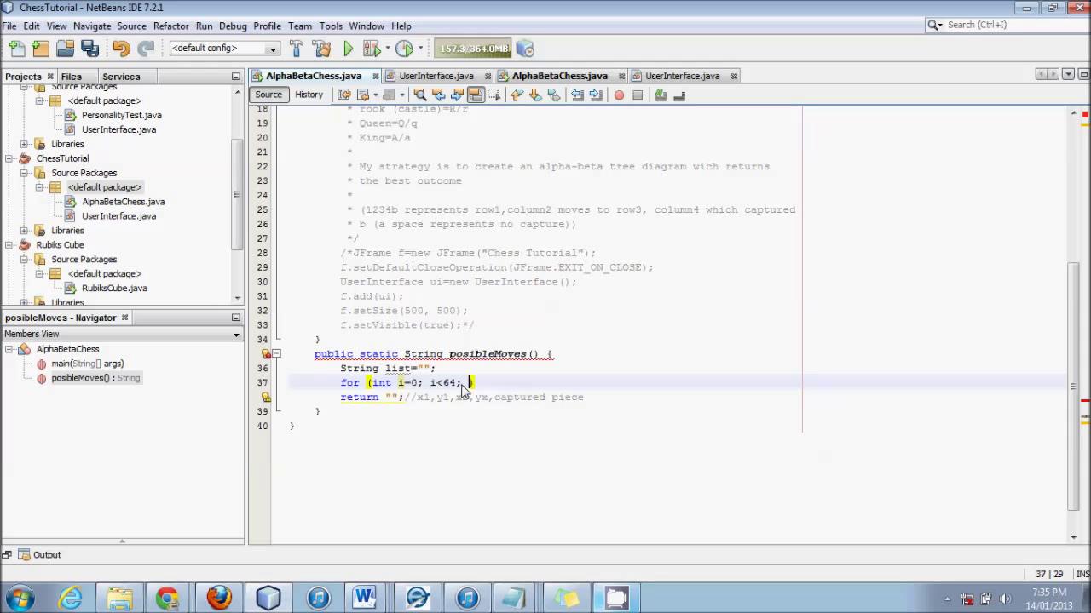
pyautogui.write('i++)')
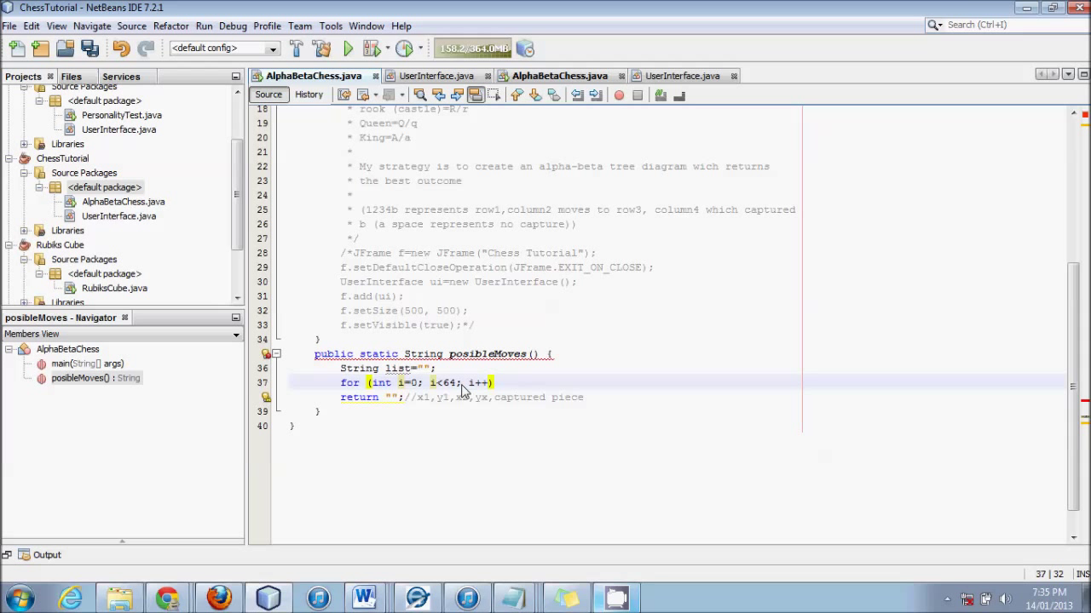
pyautogui.write('{')
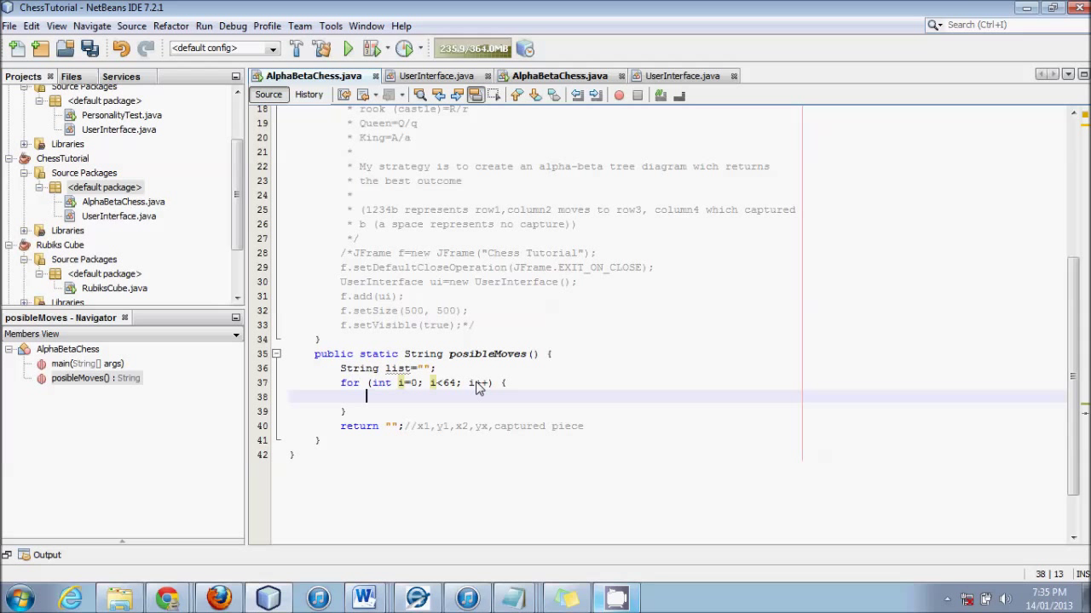
# - Write switch (chessBoard[i/8][i%8]) { inside the loop
pyautogui.write('switch')
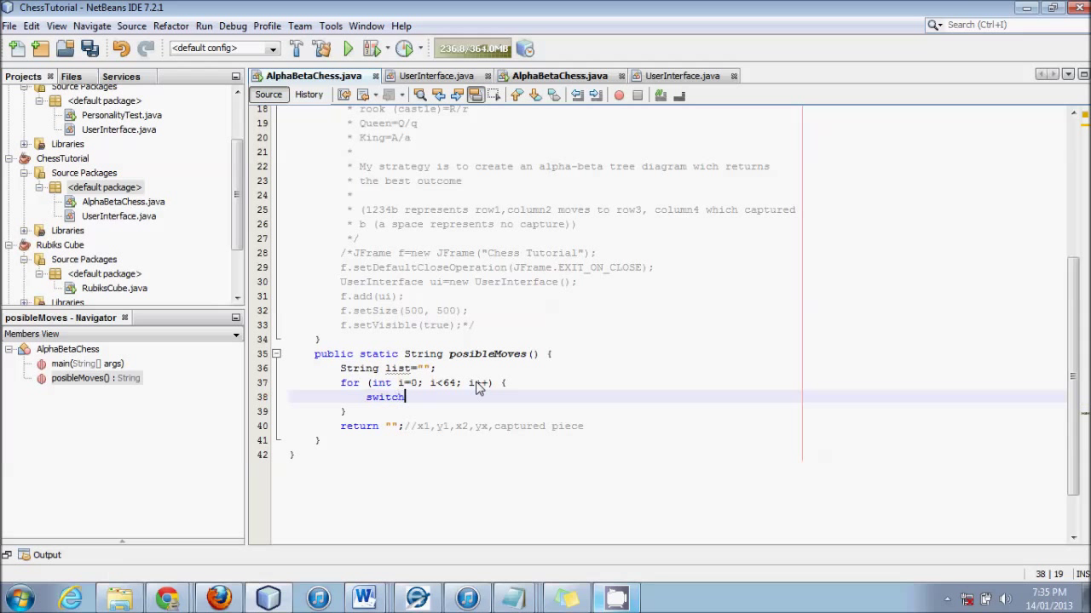
pyautogui.write('()')
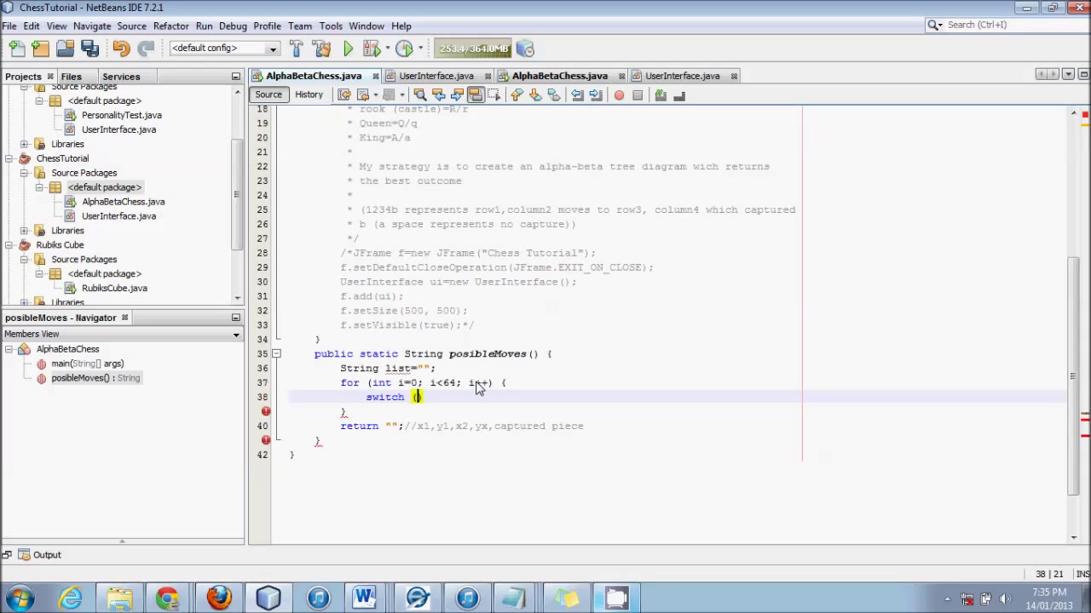
pyautogui.write('chess')
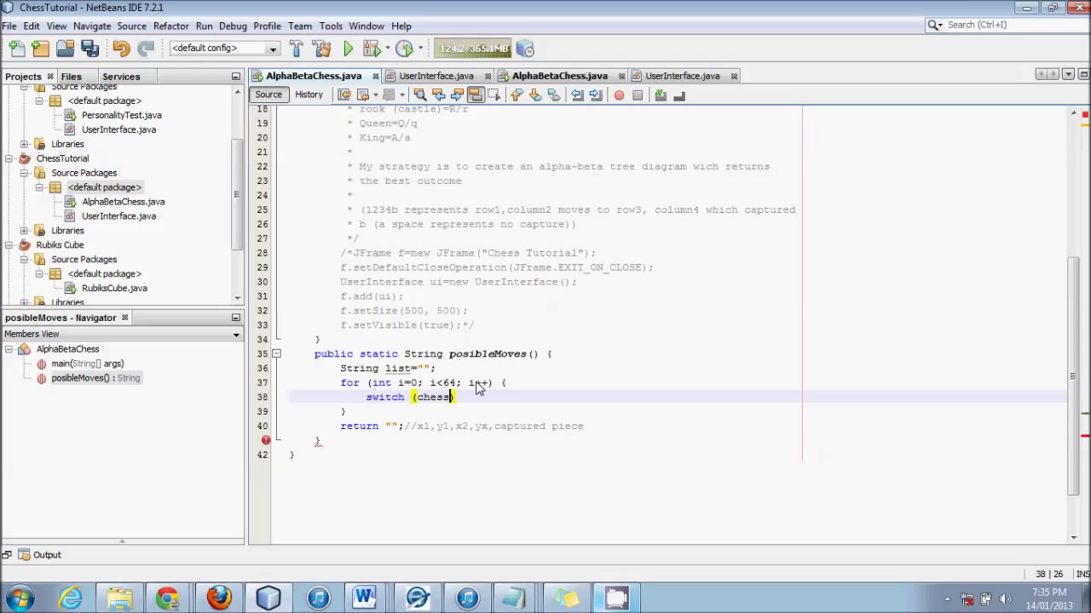
pyautogui.write('Board[i]')
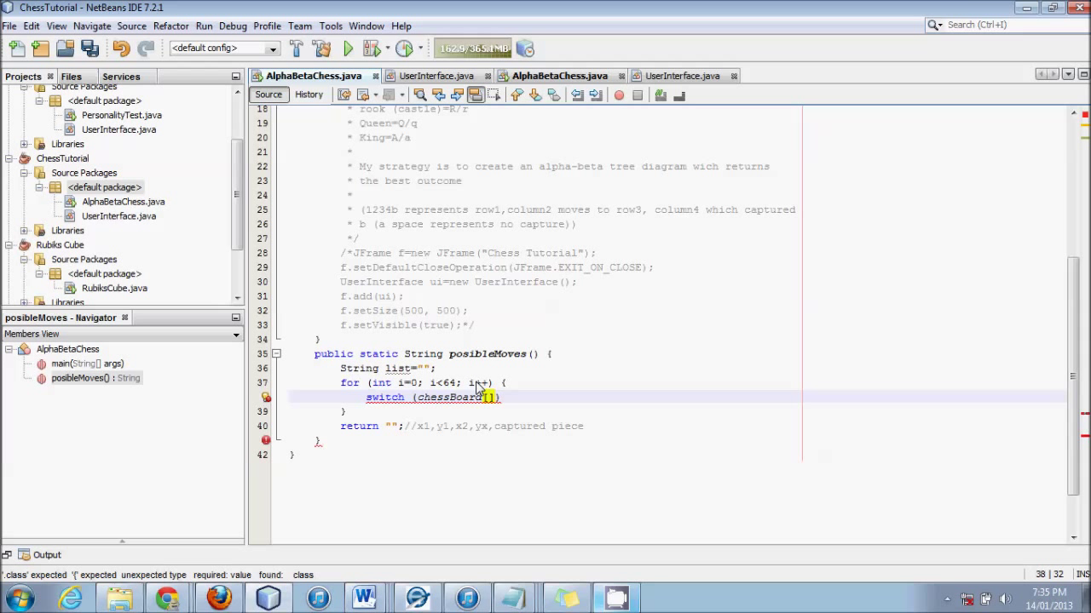
pyautogui.write('i/8][')
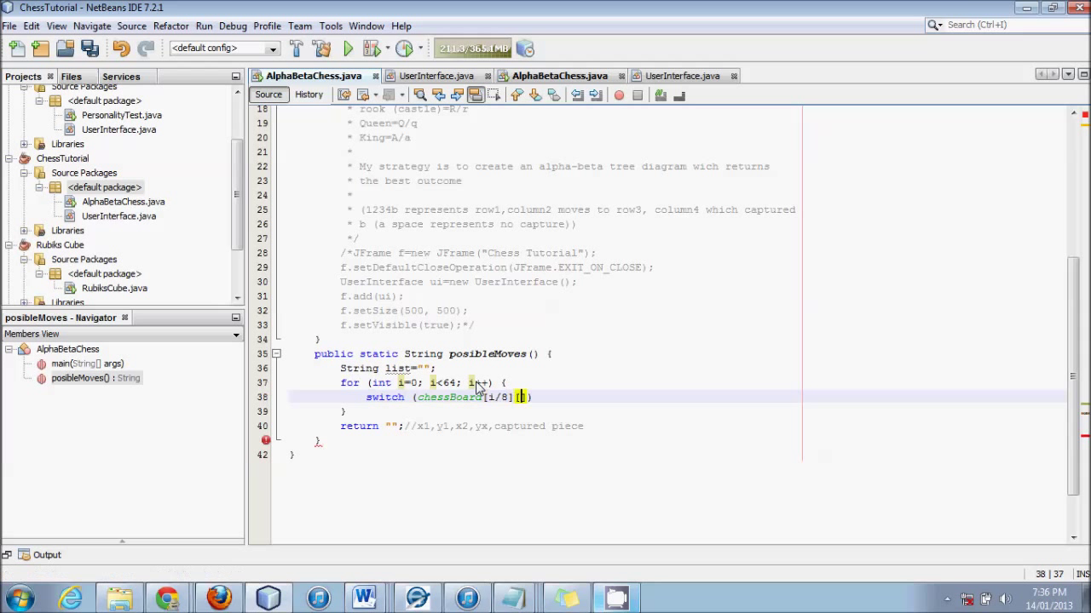
pyautogui.write('i')
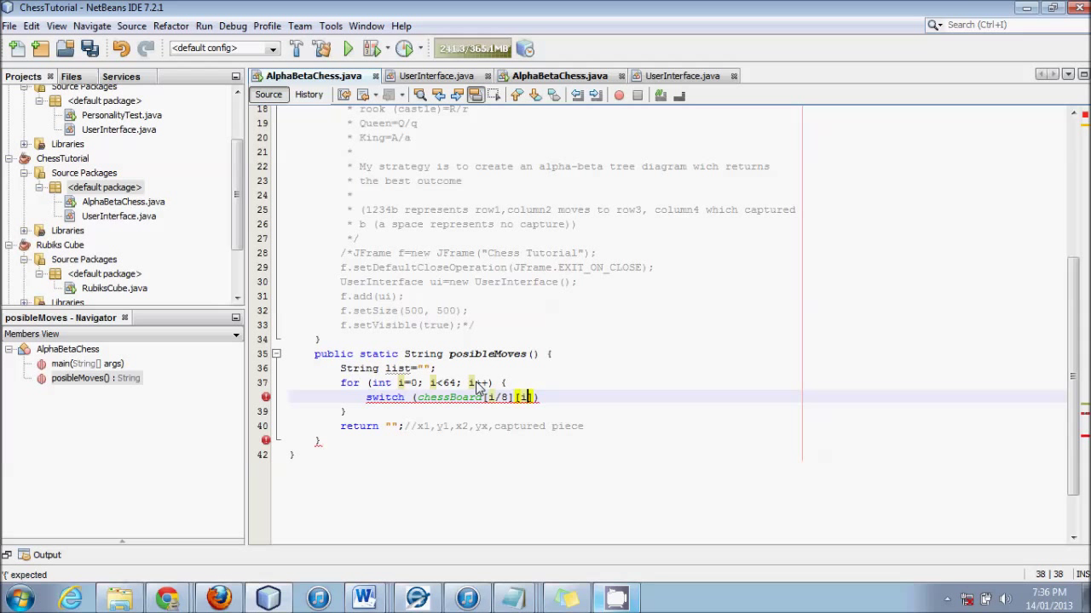
pyautogui.write('%8')
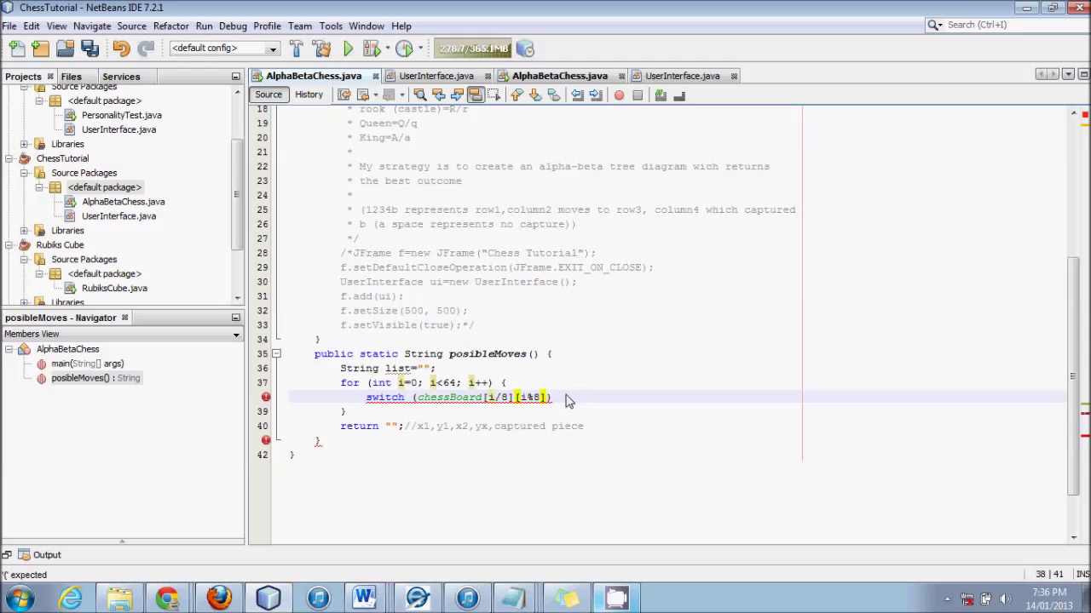
pyautogui.moveTo(548, 397)
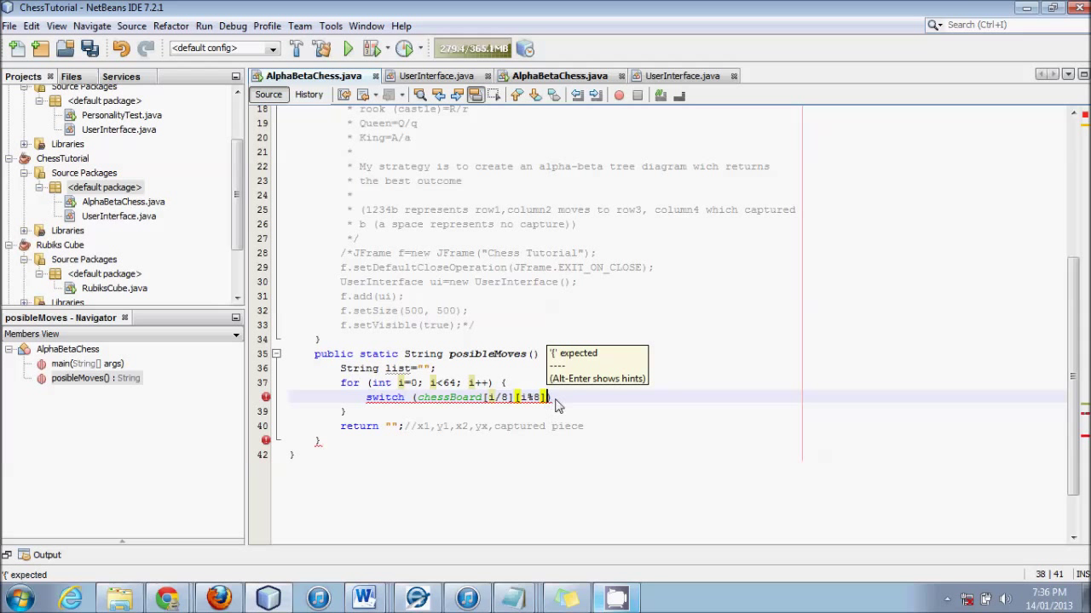
pyautogui.write('{')
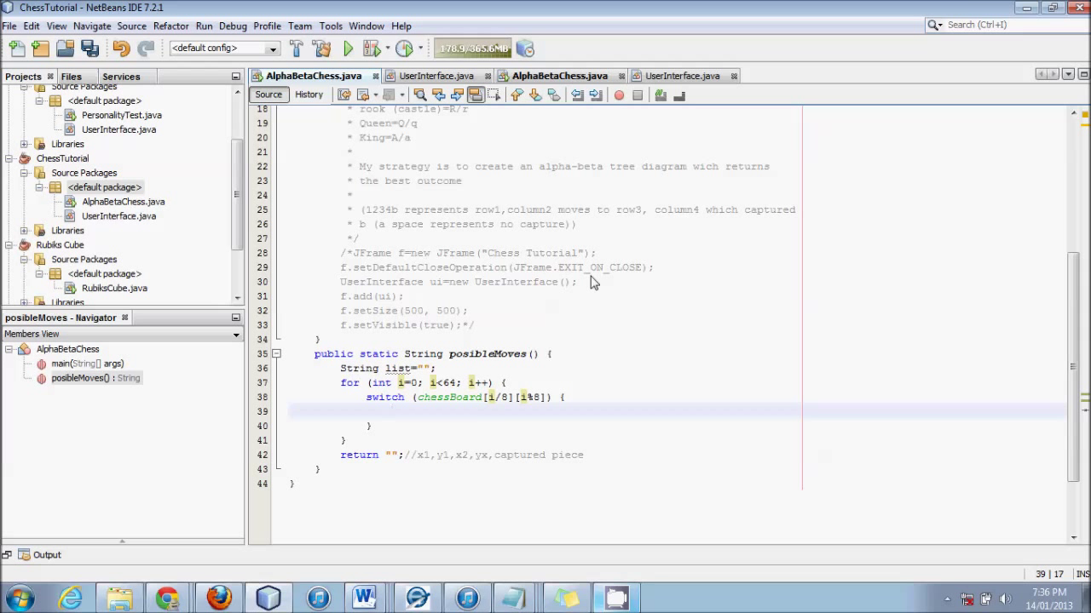
# - Add case "P" with a break inside the switch
pyautogui.click(392, 411)
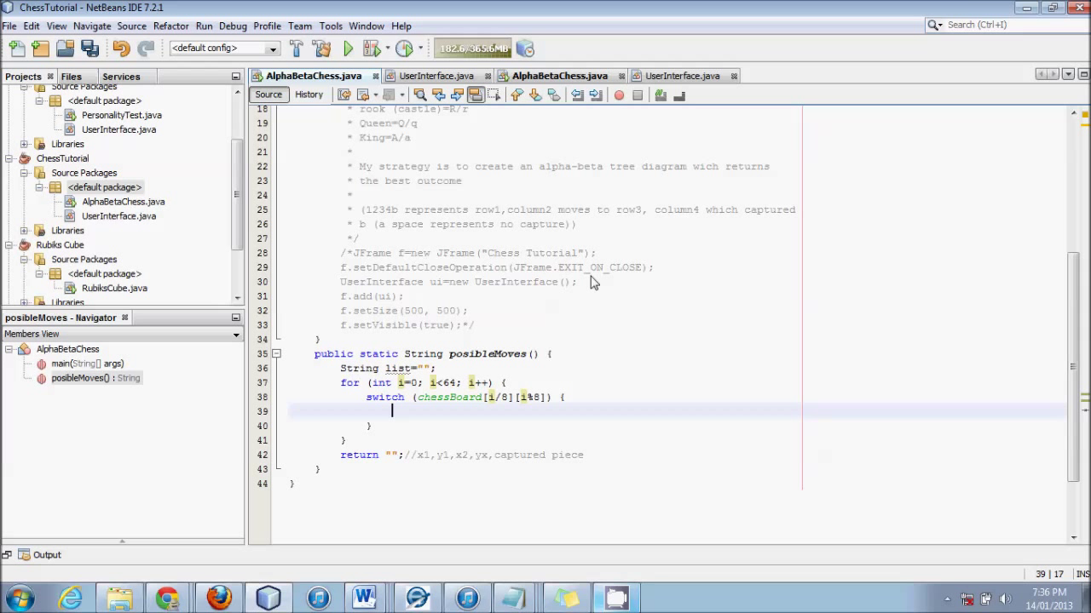
pyautogui.write('cas')
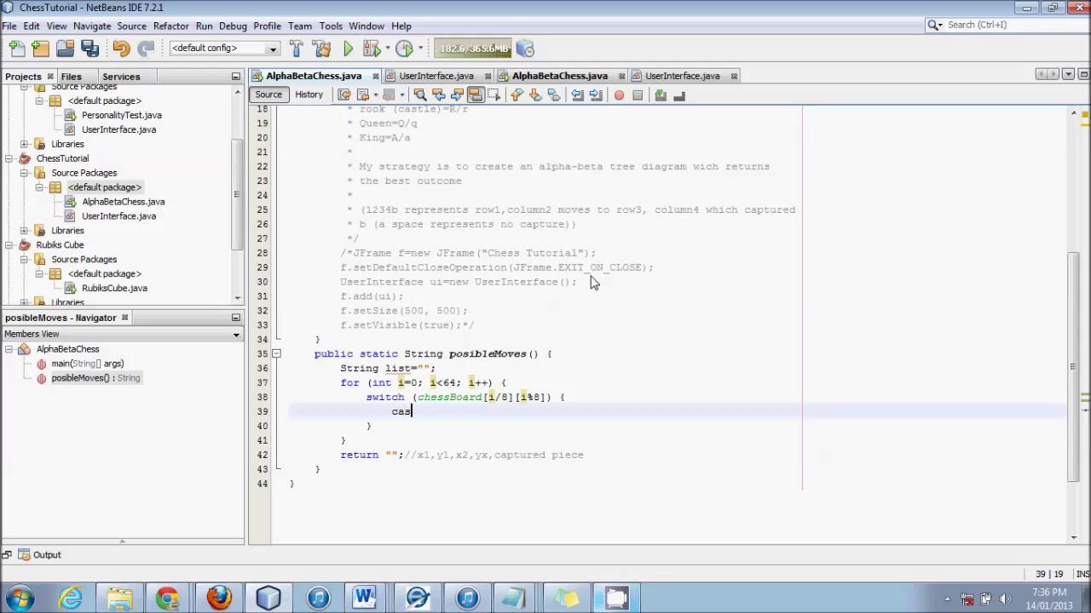
pyautogui.write('e ""')
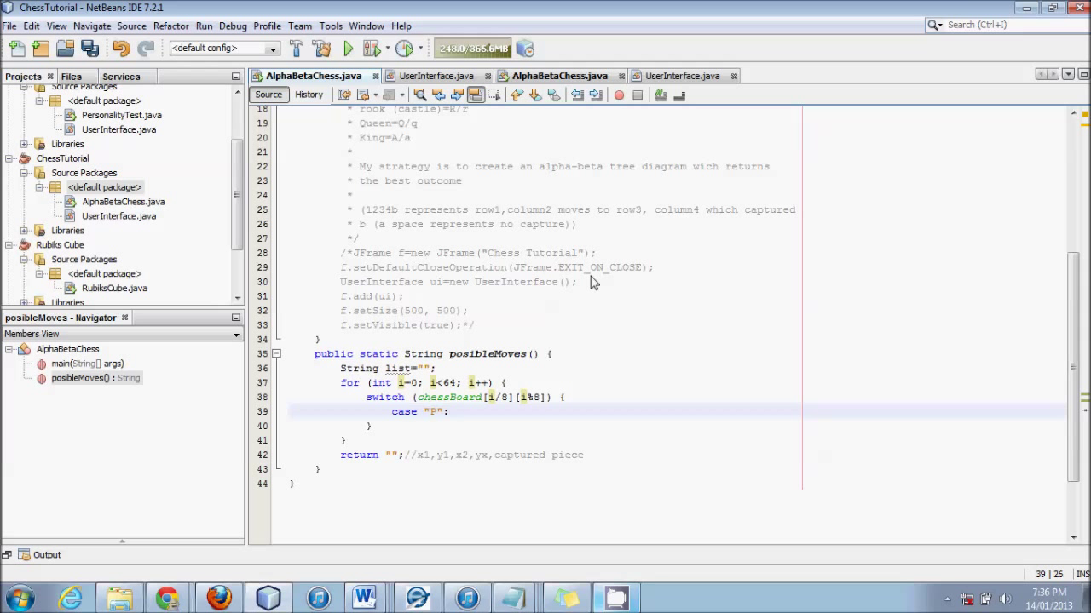
pyautogui.press('enter')
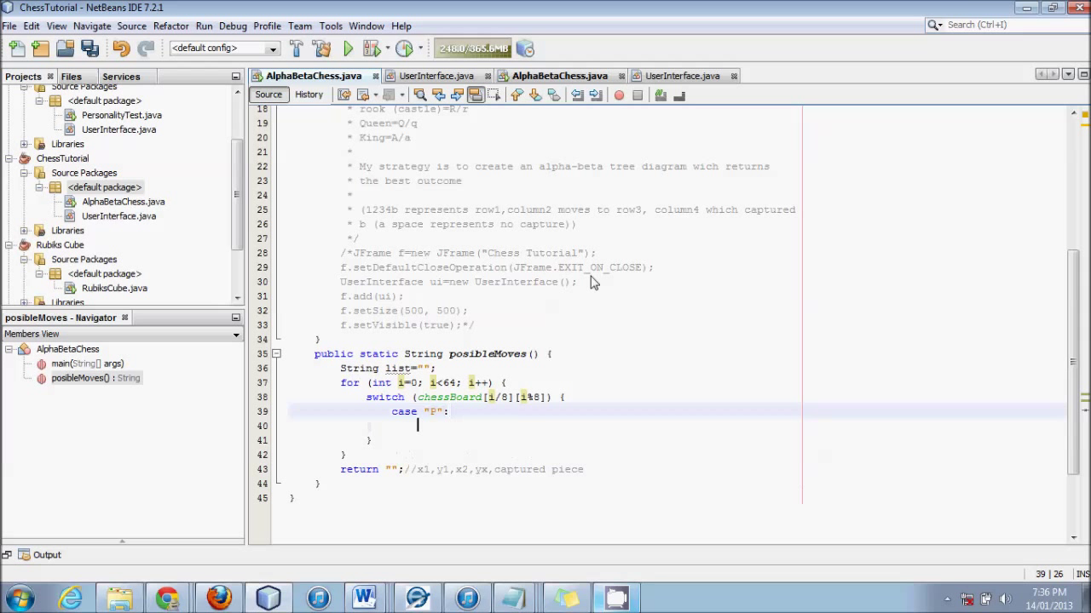
pyautogui.write('break;')
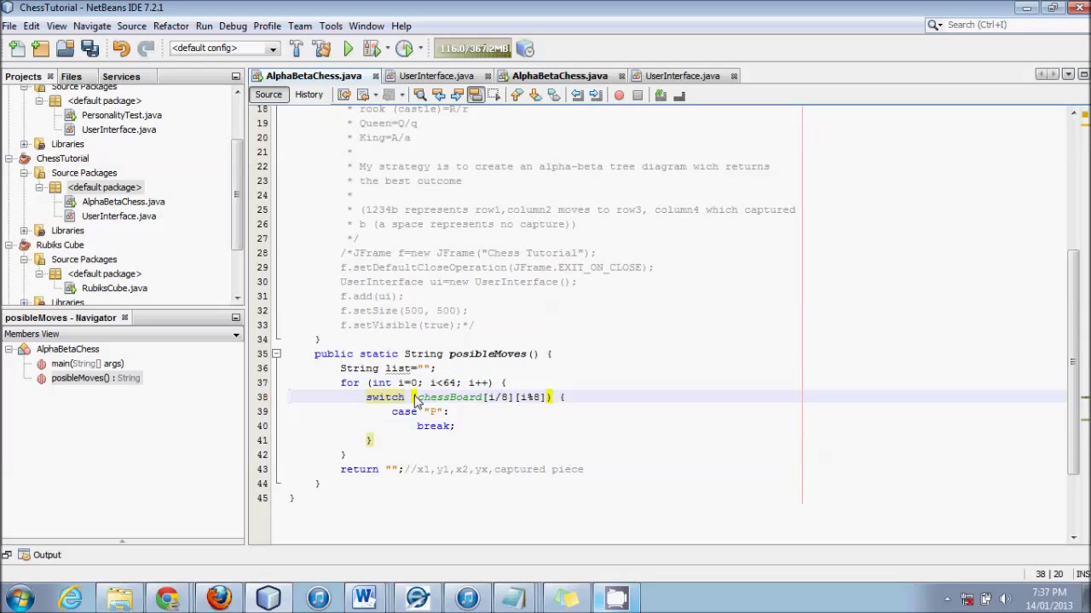
pyautogui.moveTo(412, 397); pyautogui.dragTo(372, 439)
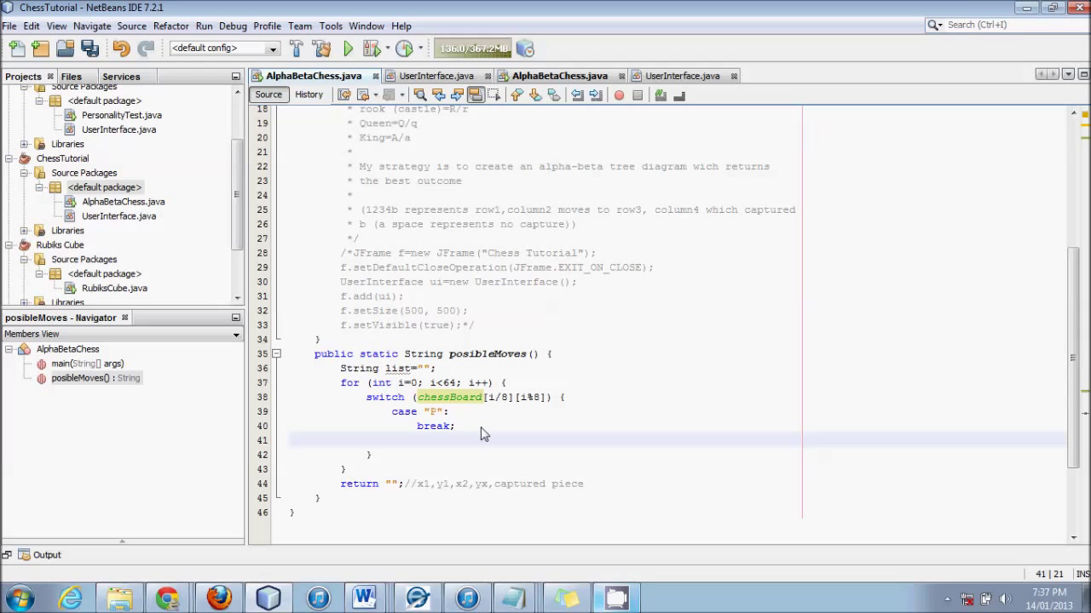
# - Add case "K": break; and a System.out.println("1") under case "P"
pyautogui.write('c')
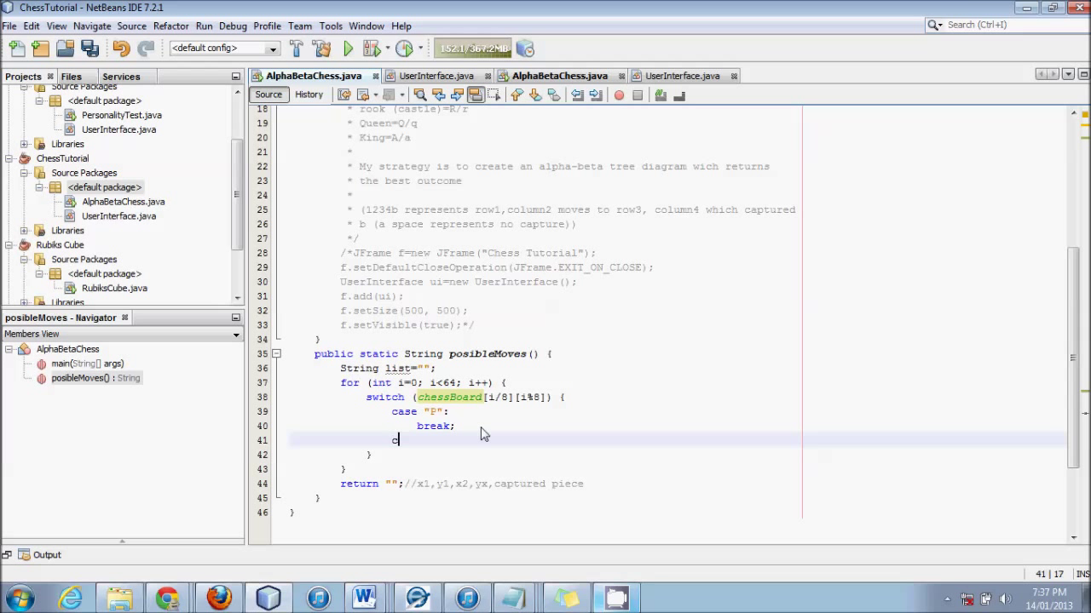
pyautogui.write('ase')
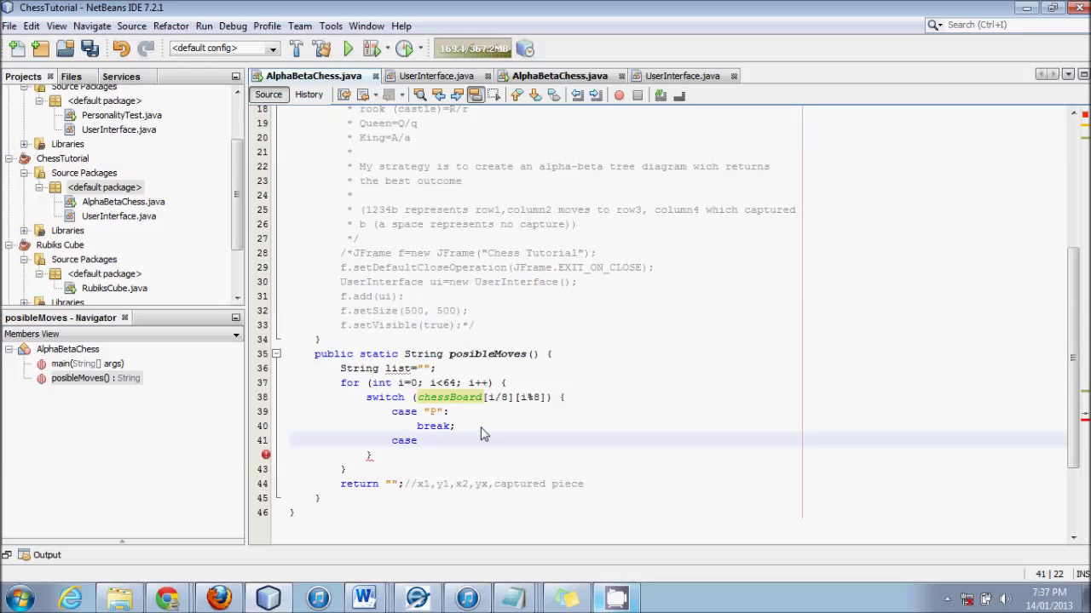
pyautogui.write('""')
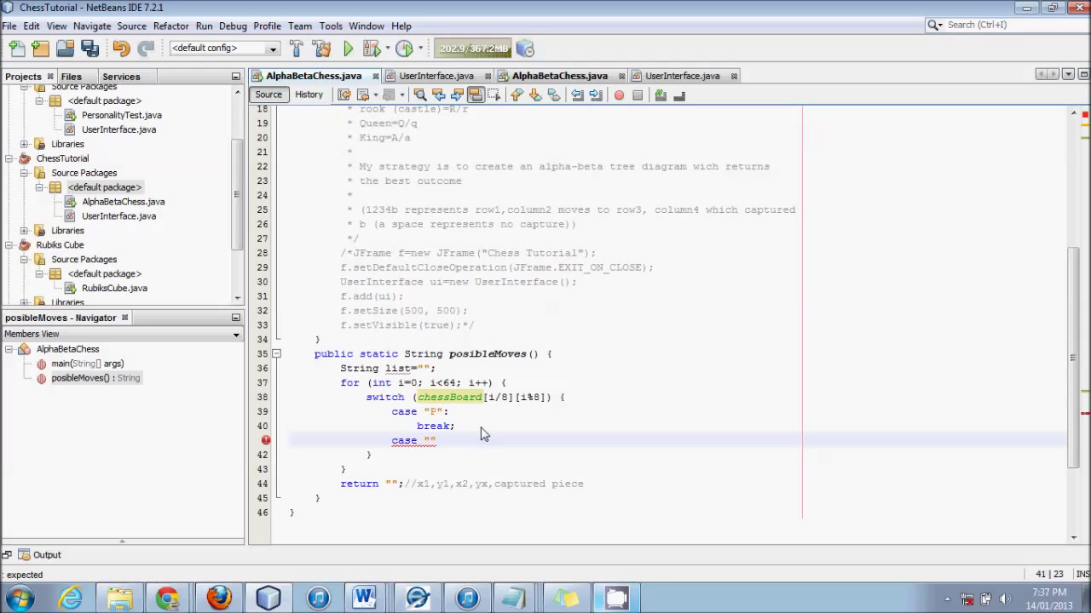
pyautogui.write('K')
pyautogui.write('brea')
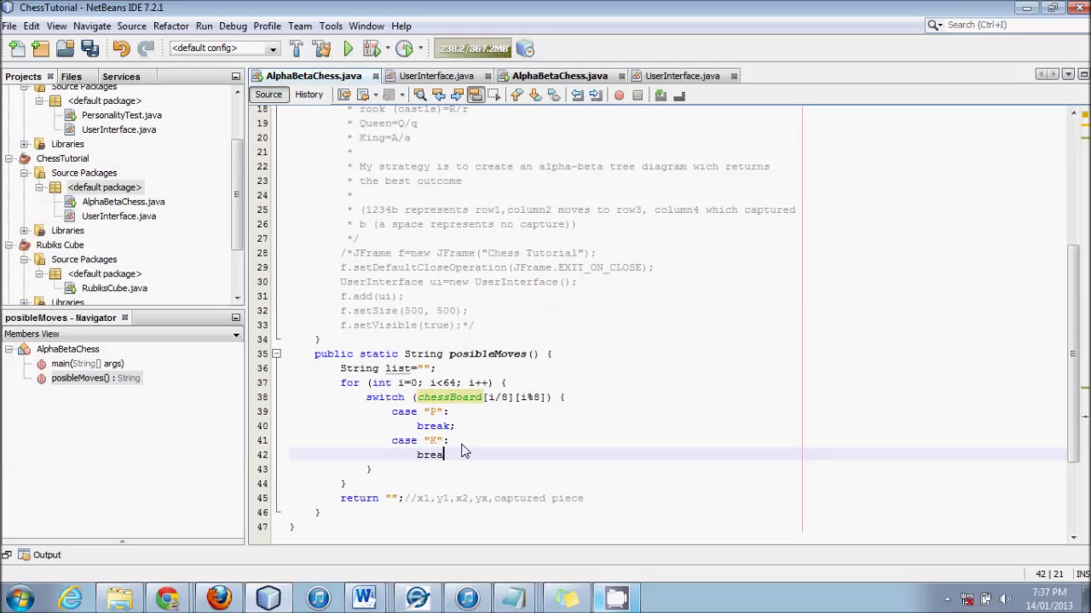
pyautogui.write('k')
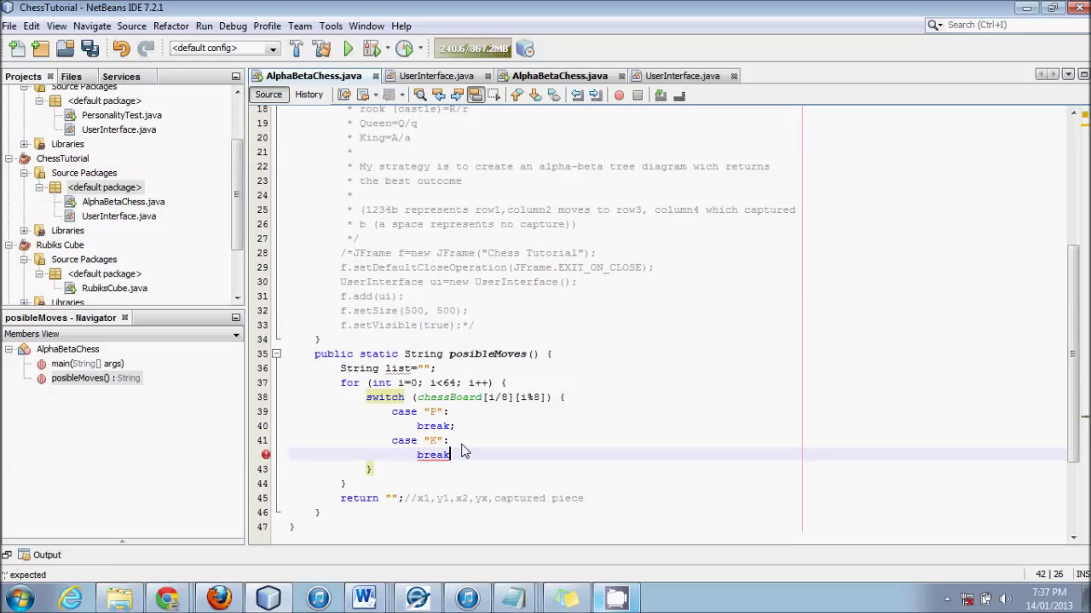
pyautogui.press('enter')
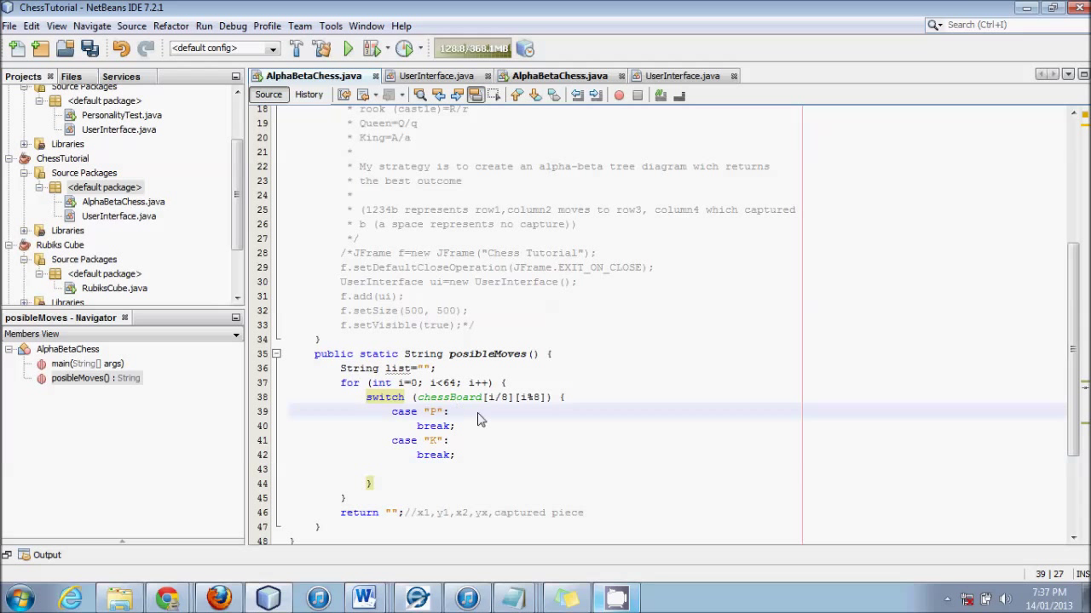
pyautogui.write('S')
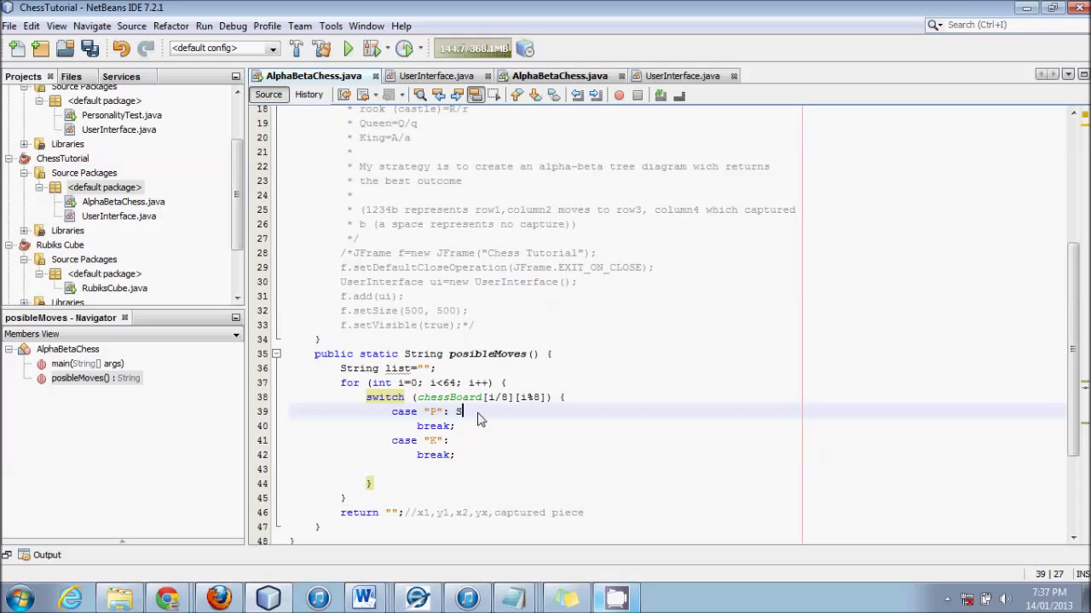
pyautogui.write('ystem.out')
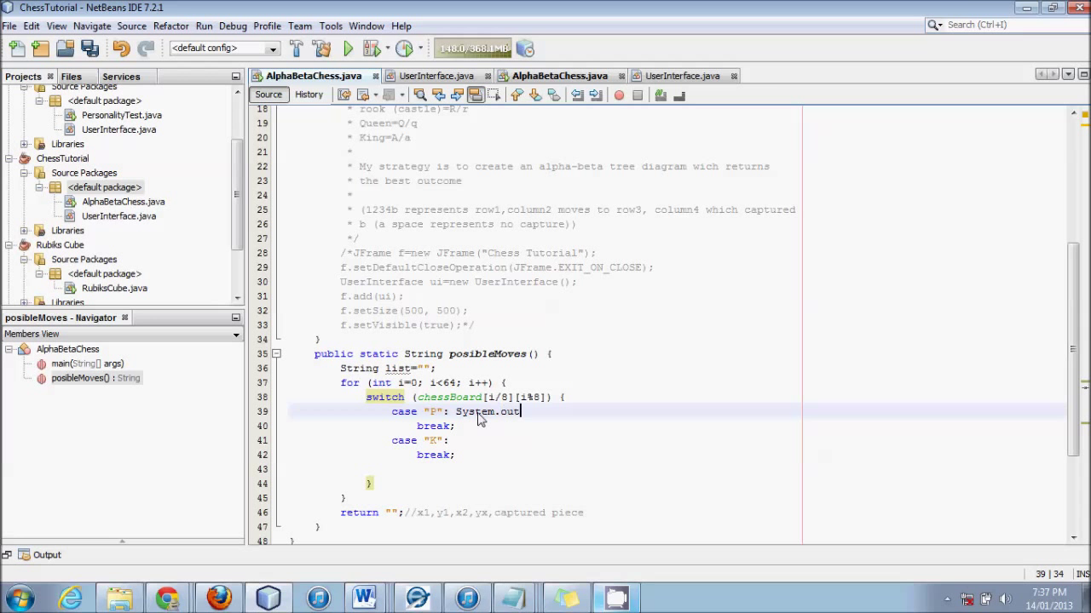
pyautogui.write('println("1");')
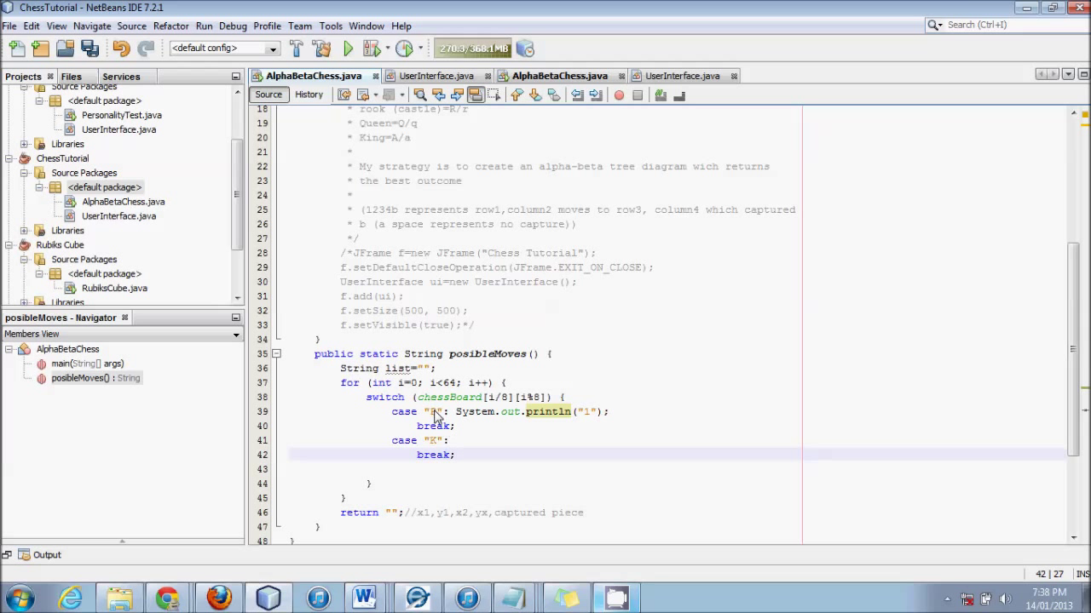
pyautogui.moveTo(456, 493)
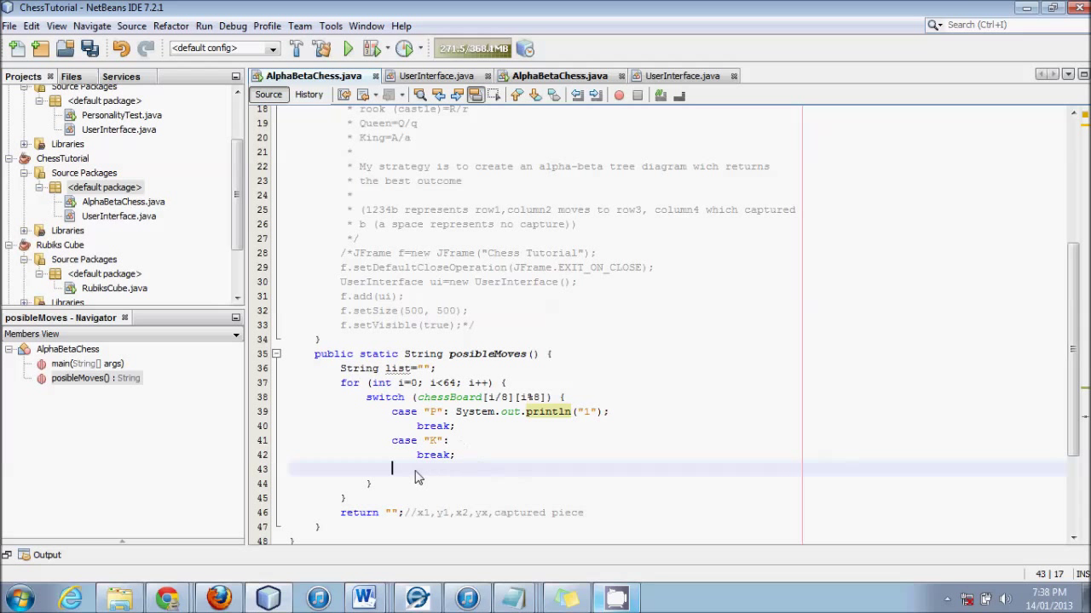
pyautogui.moveTo(450, 474)
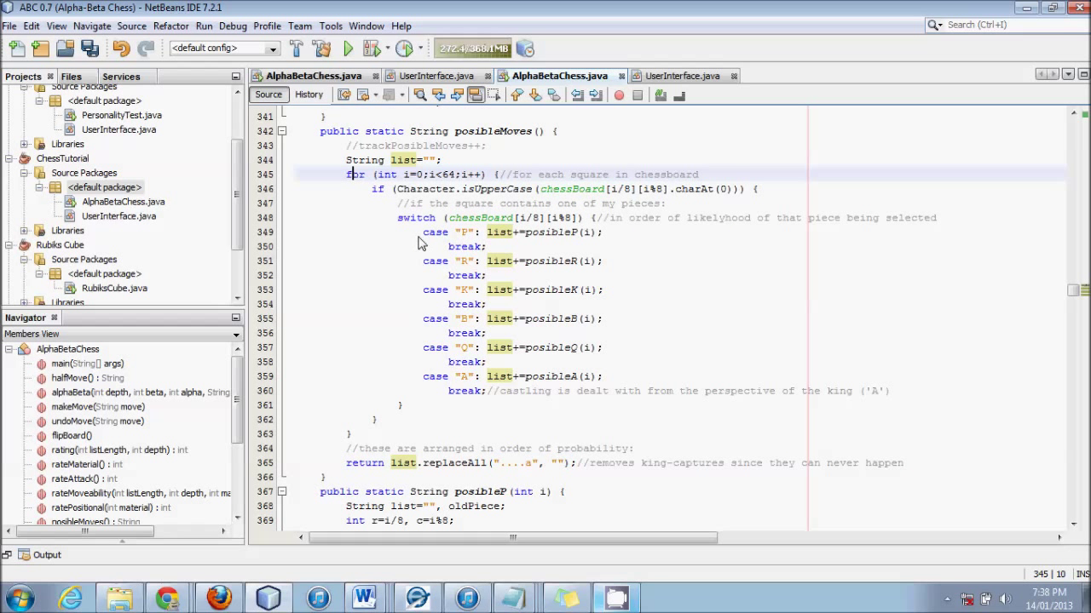
# - Compare with the ABC 0.7 reference possibleMoves code, then return to ChessTutorial's AlphaBetaChess.java
pyautogui.moveTo(423, 232); pyautogui.dragTo(890, 390)
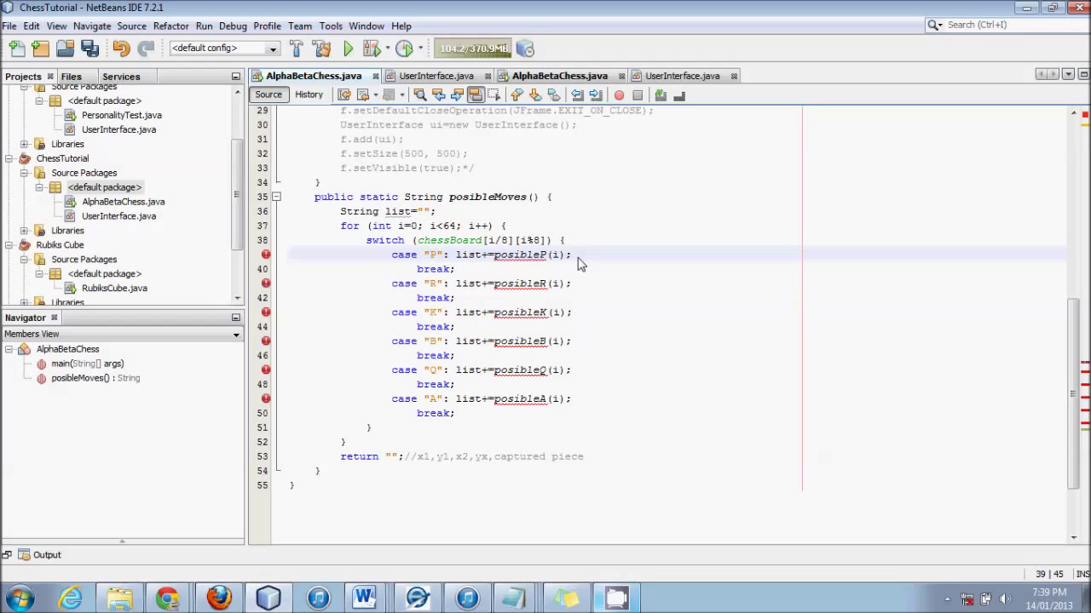
pyautogui.click(434, 269)
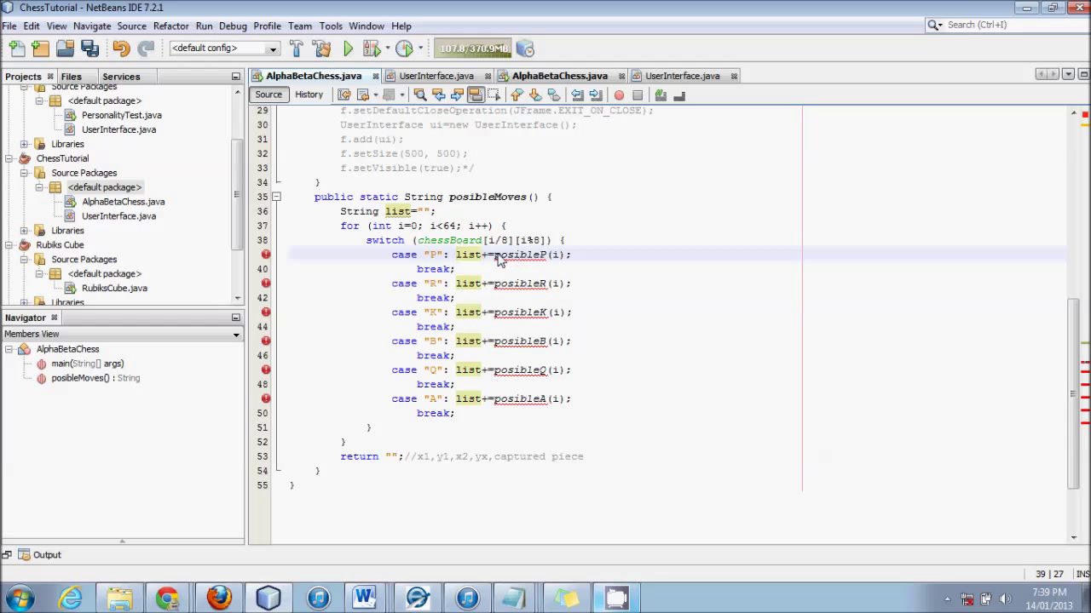
pyautogui.doubleClick(520, 256)
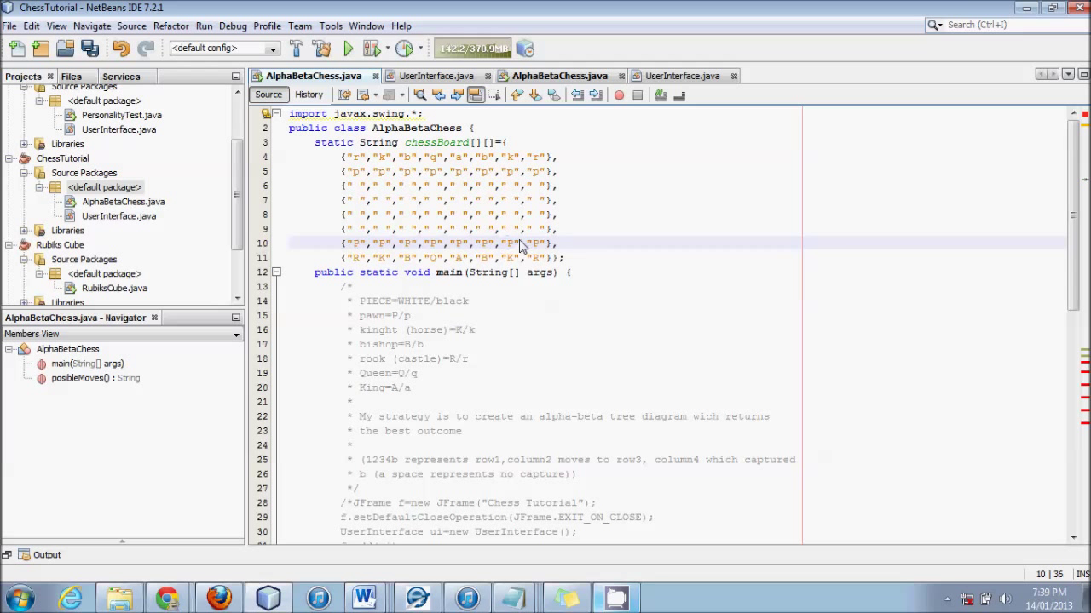
# - Make posibleMoves return list instead of the empty string
pyautogui.scroll(-3)
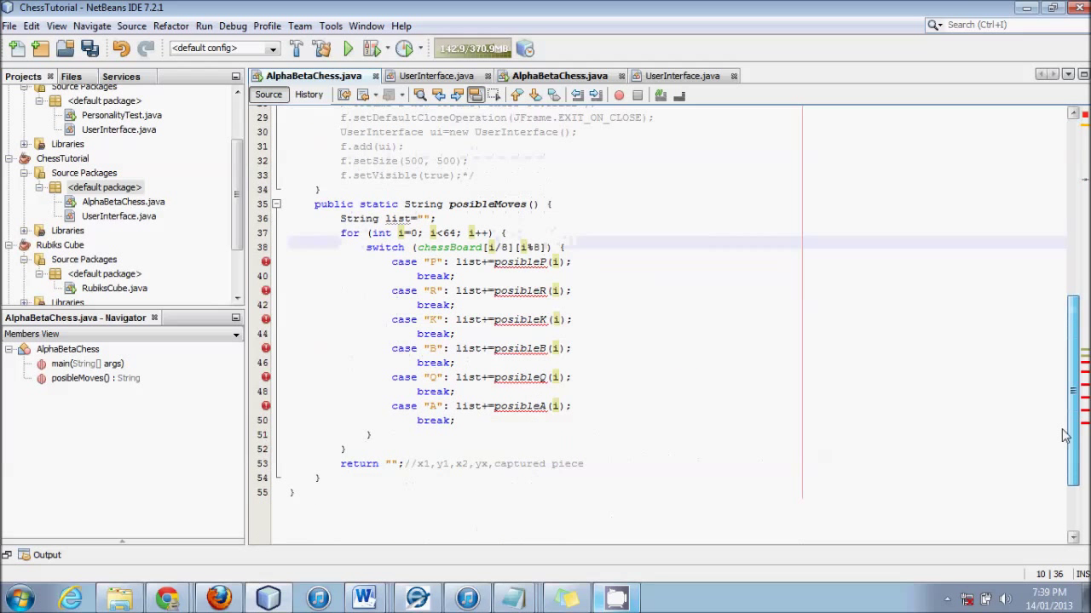
pyautogui.scroll(-3)
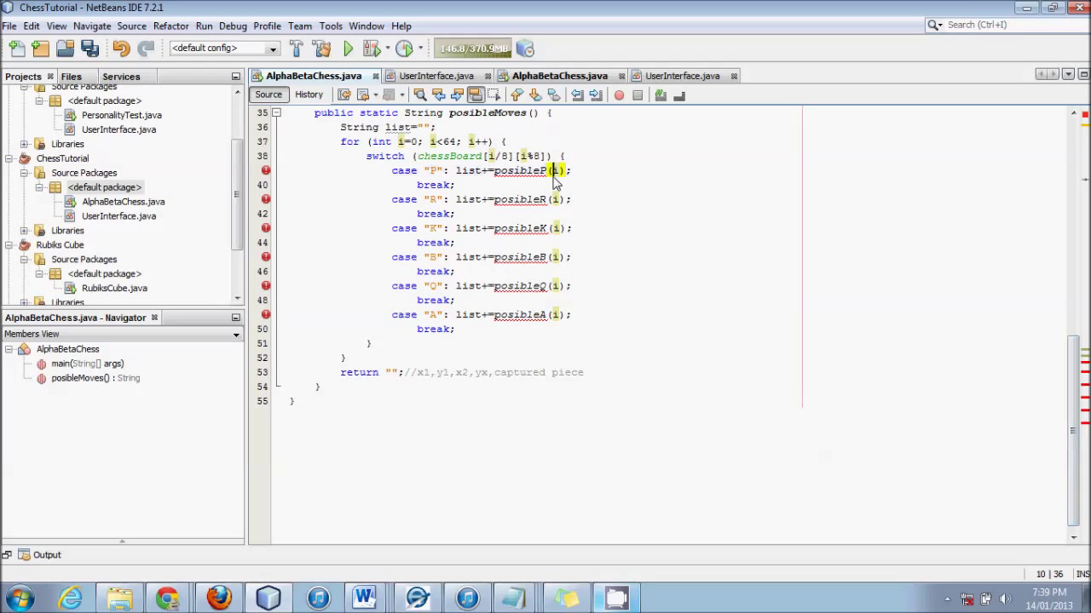
pyautogui.click(556, 171)
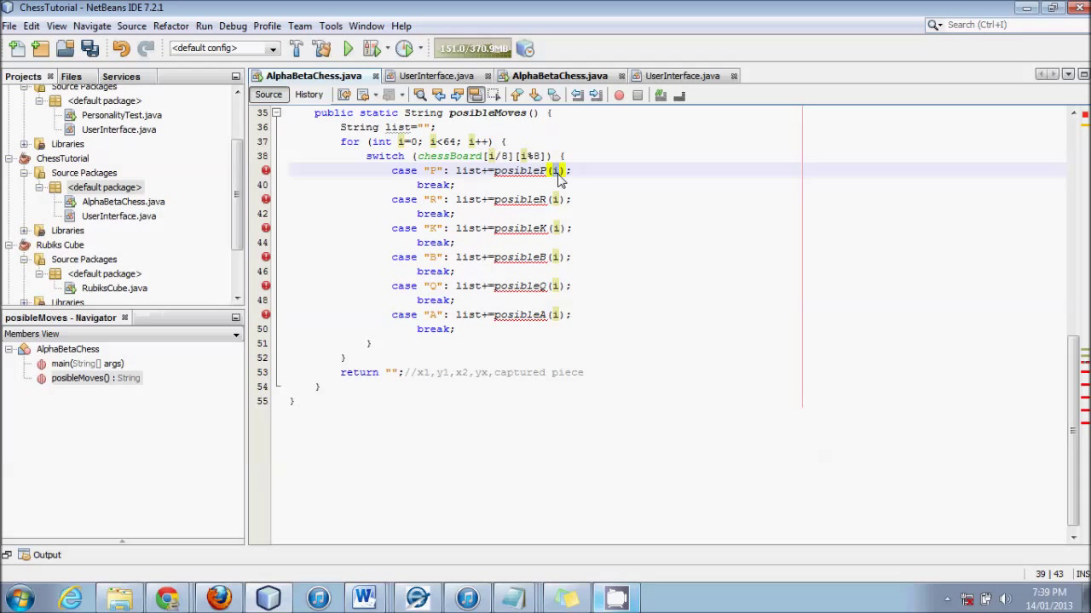
pyautogui.moveTo(562, 173)
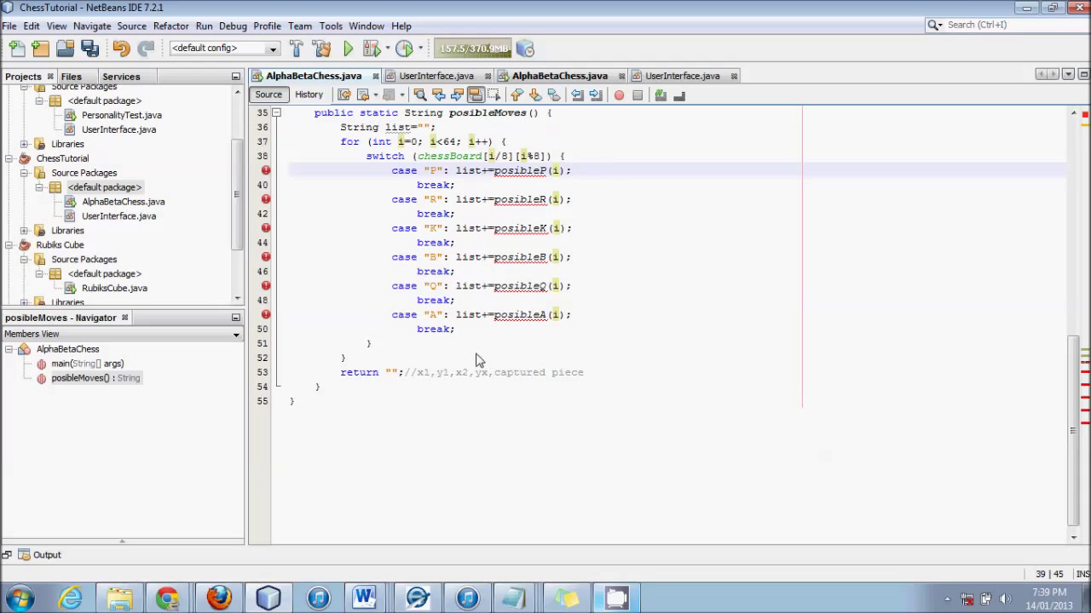
pyautogui.write('a')
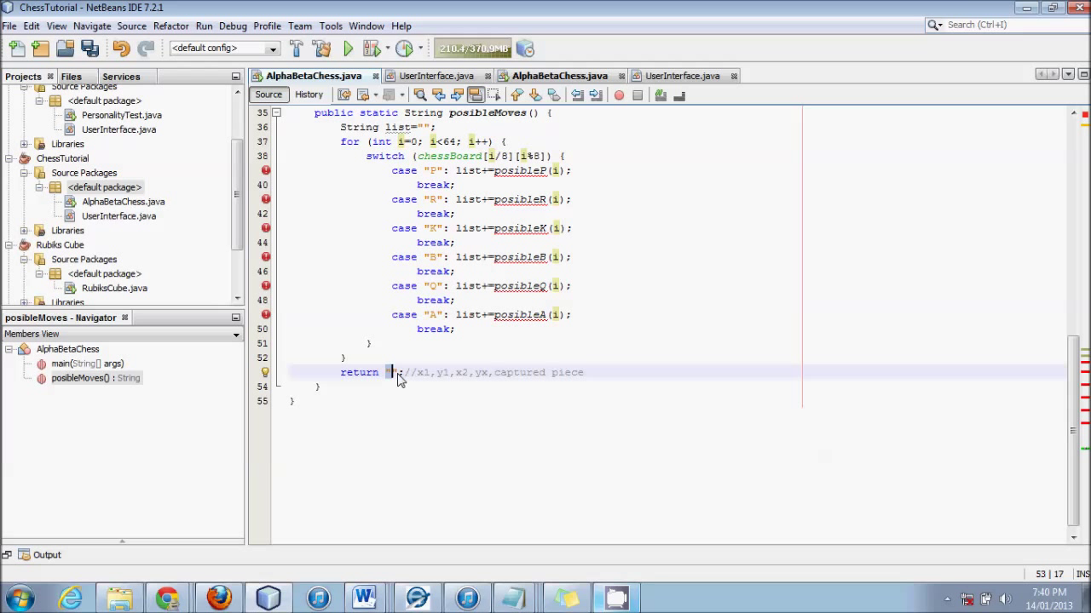
pyautogui.write('list')
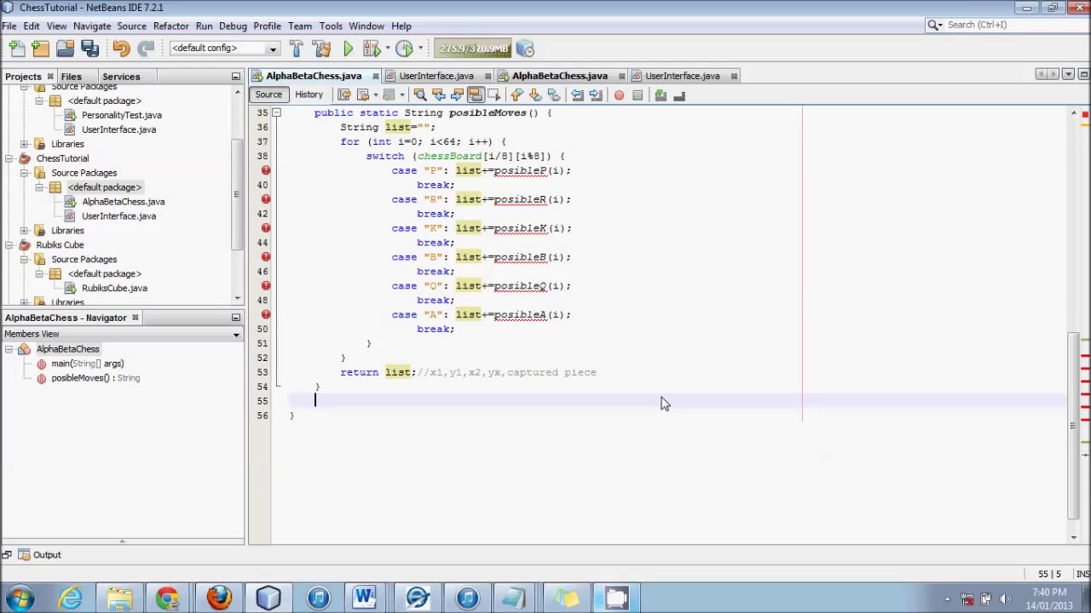
# - Declare public static String posibleP(int i) { below posibleMoves
pyautogui.write('public s')
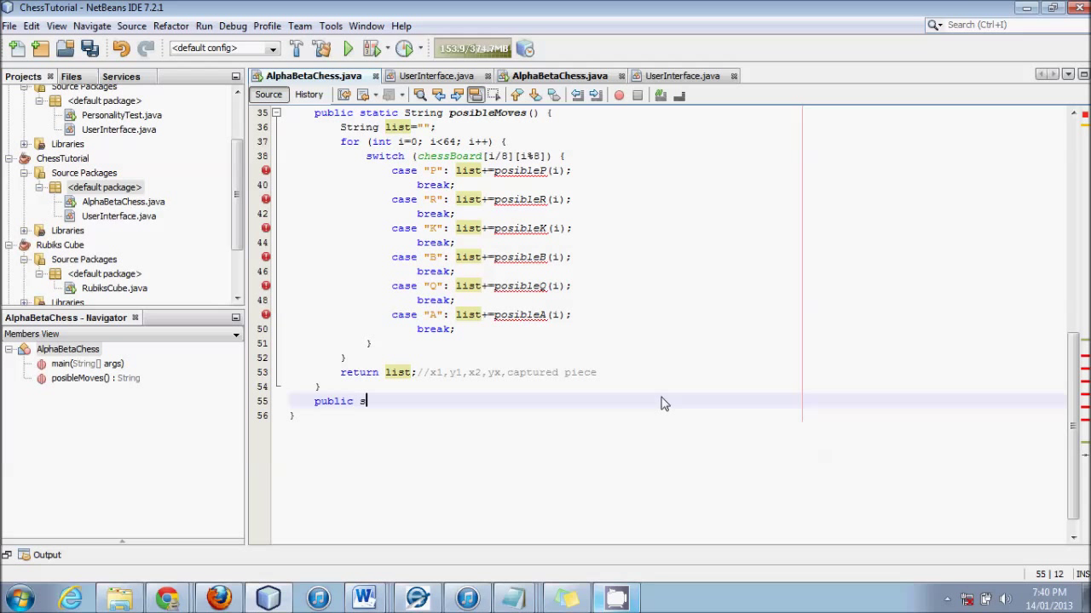
pyautogui.write('tatic')
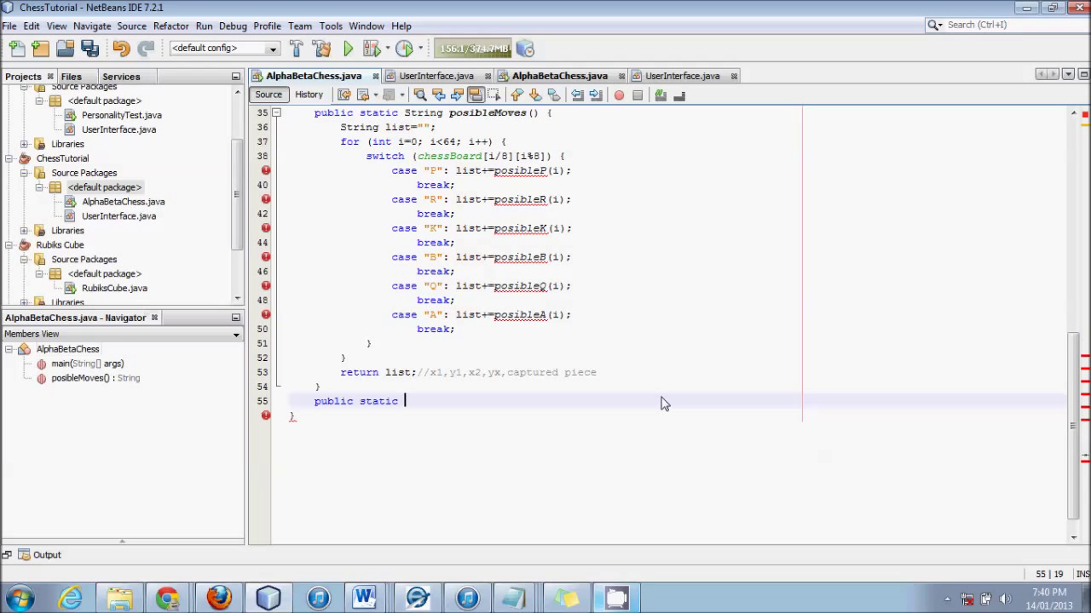
pyautogui.write('String')
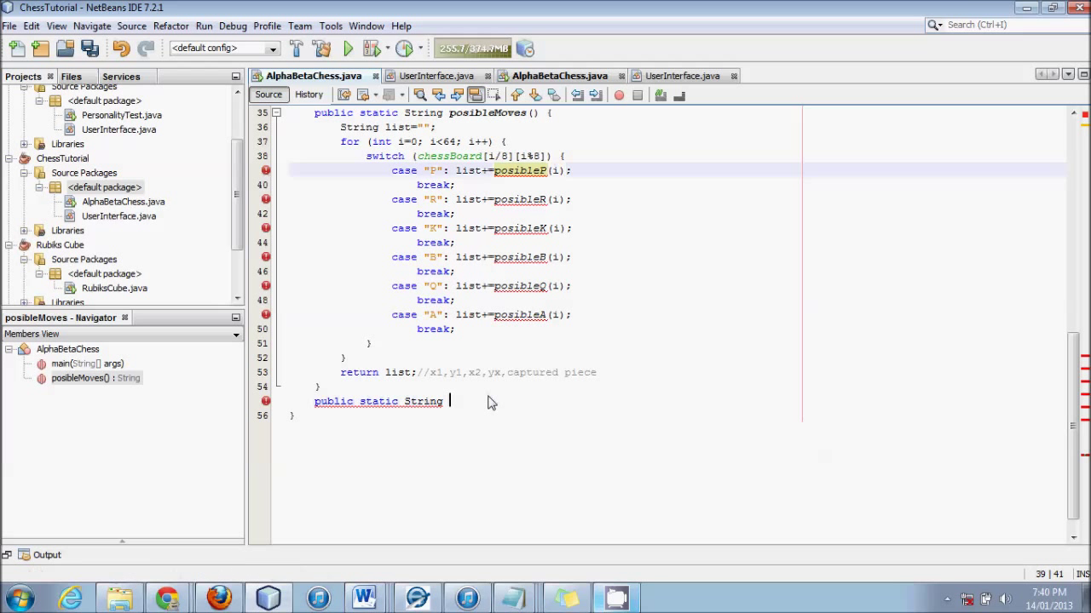
pyautogui.write('posibleP()')
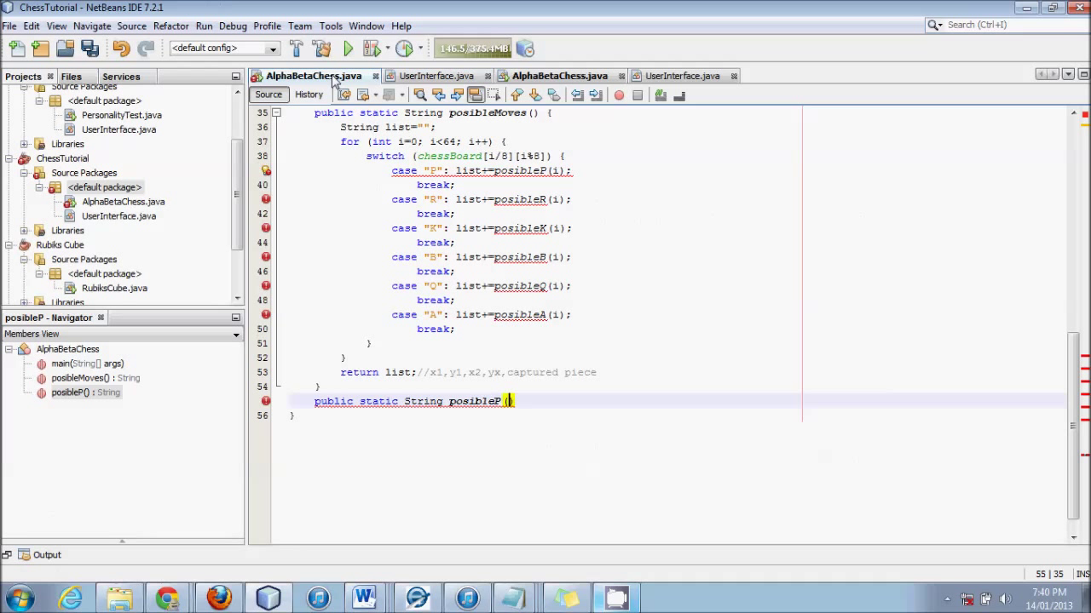
pyautogui.write('int i')
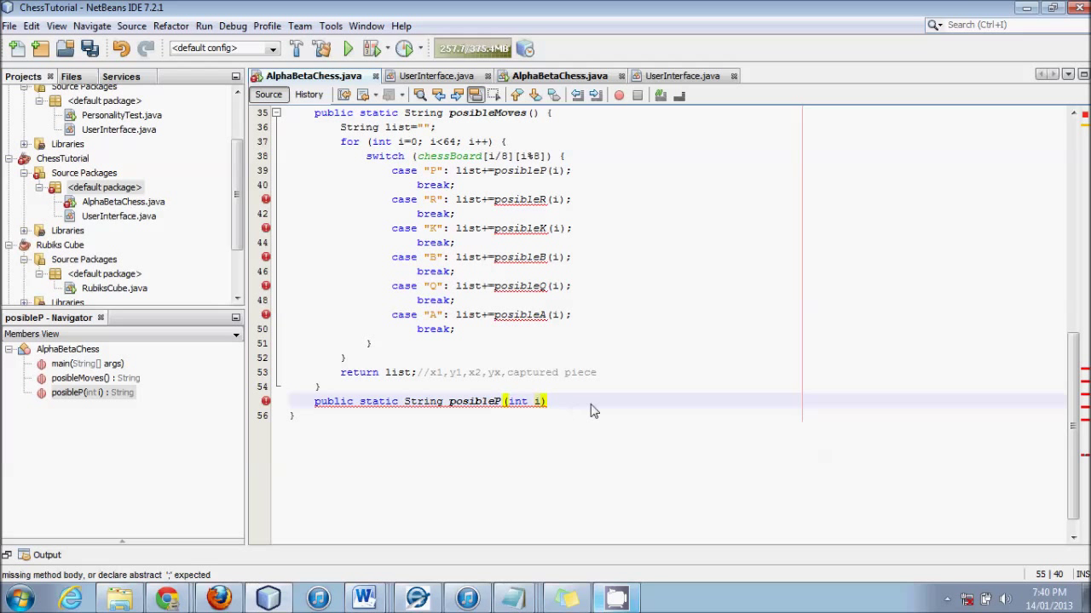
pyautogui.write('{')
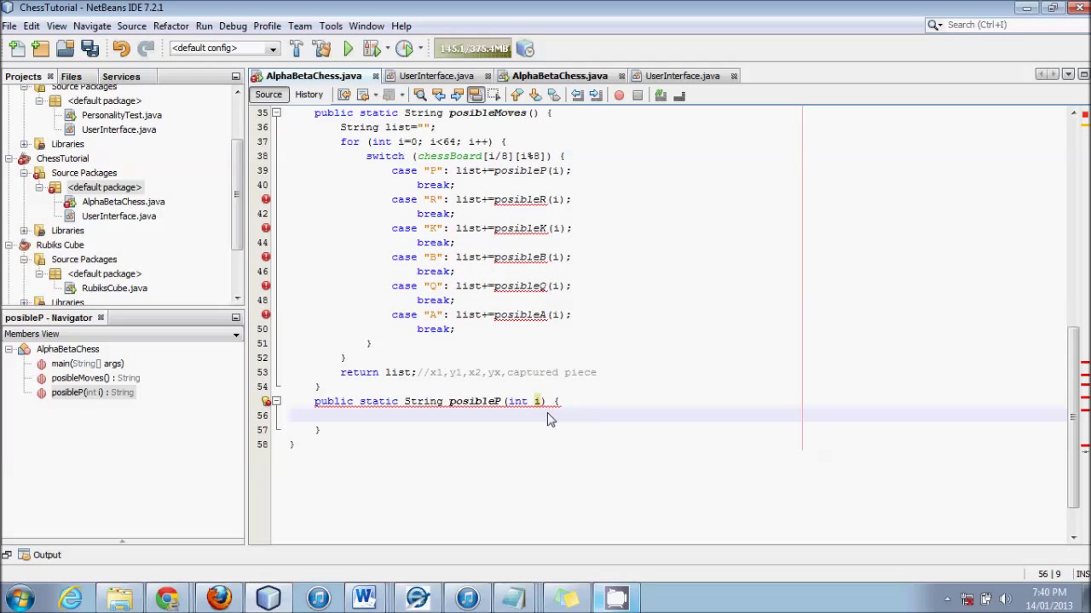
pyautogui.moveTo(481, 410)
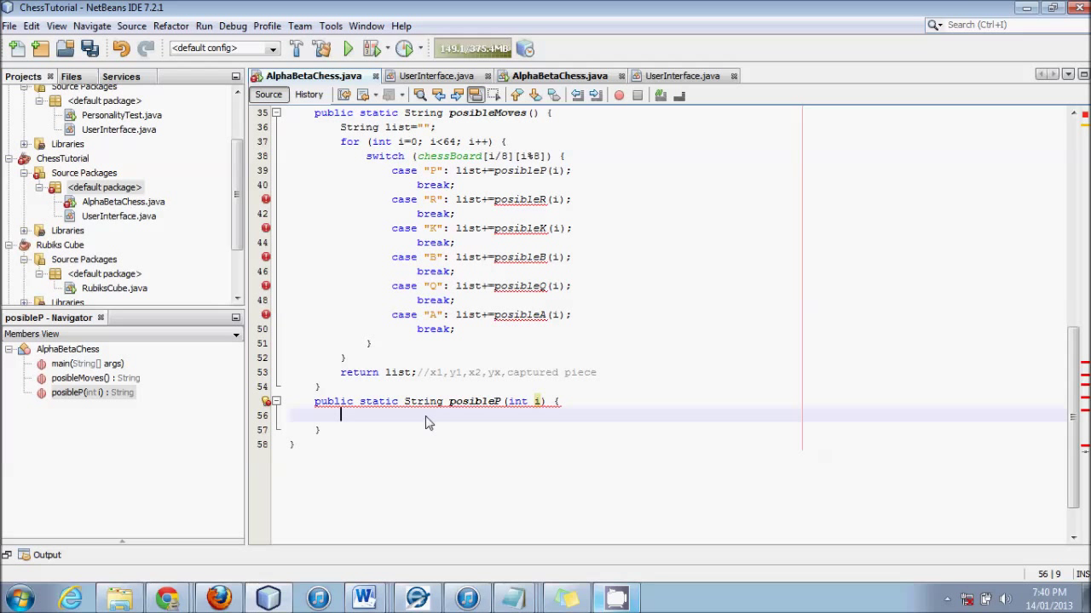
# - Give posibleP a body of String list=""; followed by return list;
pyautogui.write('restu')
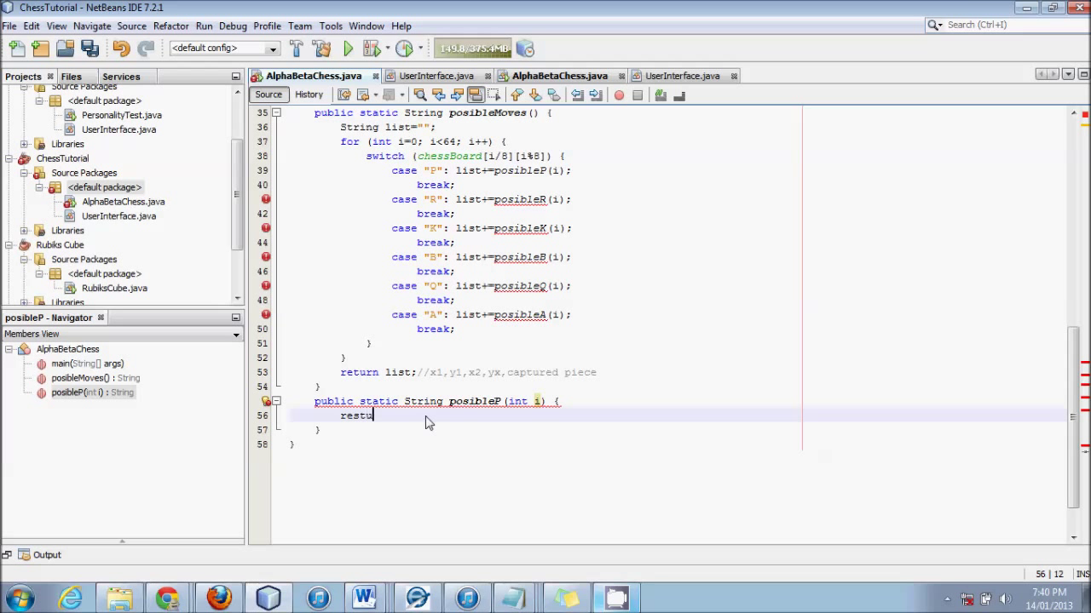
pyautogui.press('BackSpace')
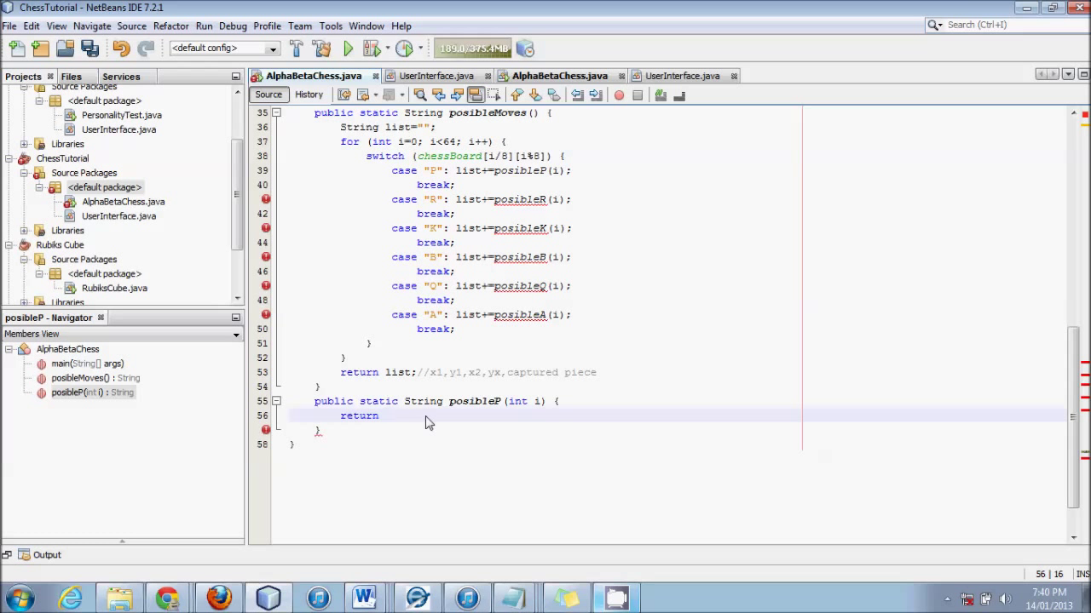
pyautogui.moveTo(371, 416)
pyautogui.write('String list=')
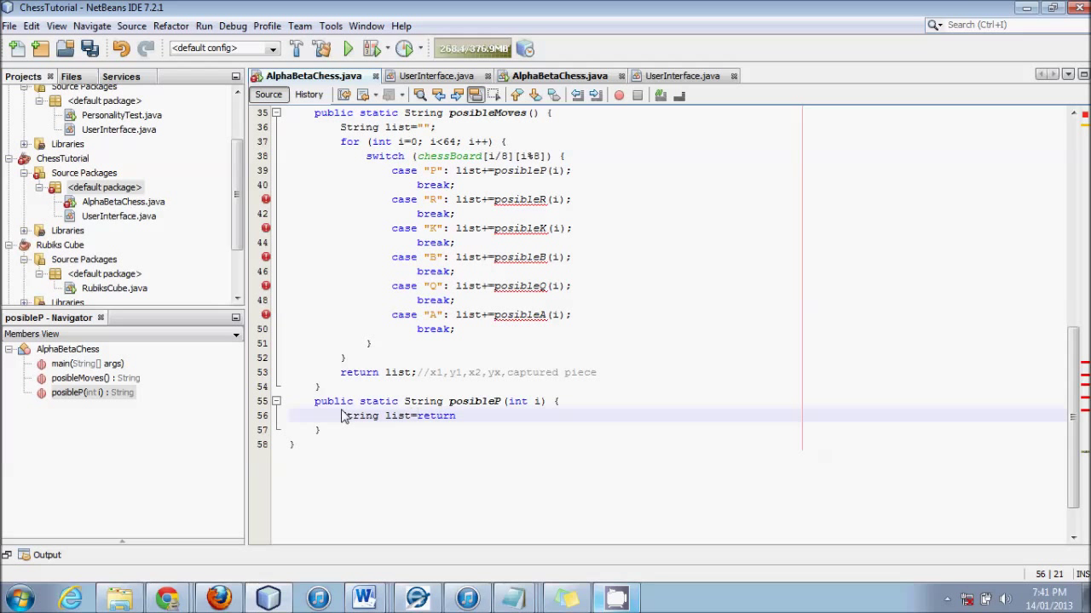
pyautogui.press('Enter')
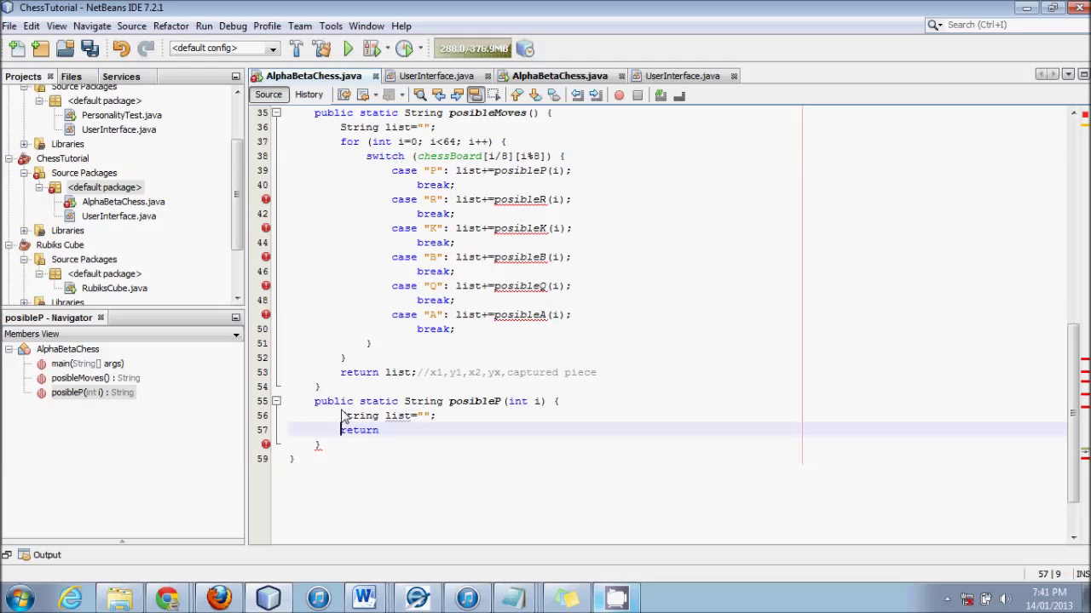
pyautogui.write('list')
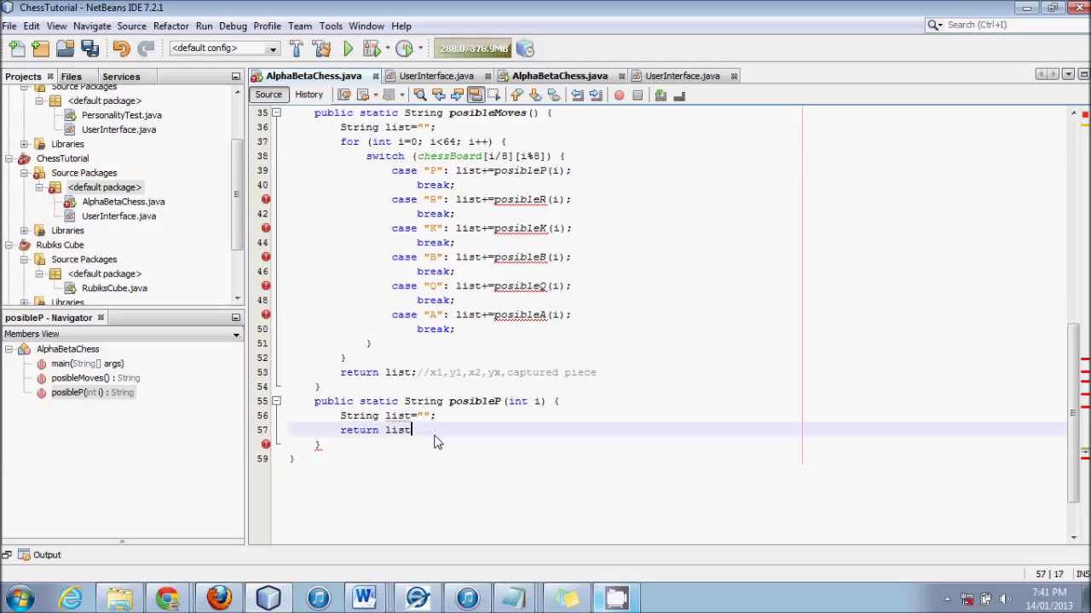
pyautogui.write(';')
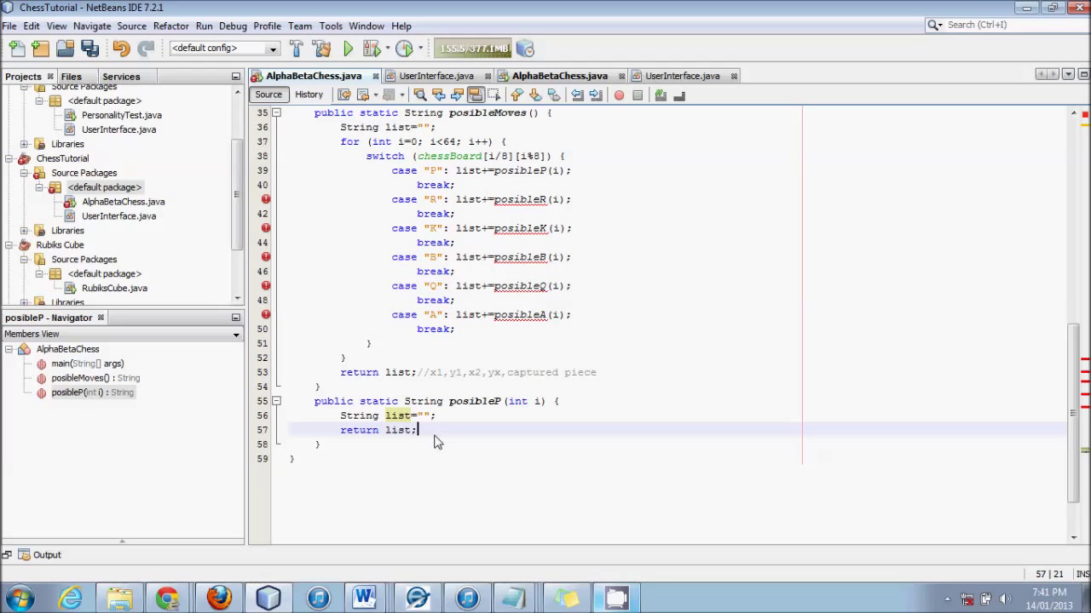
pyautogui.moveTo(529, 382)
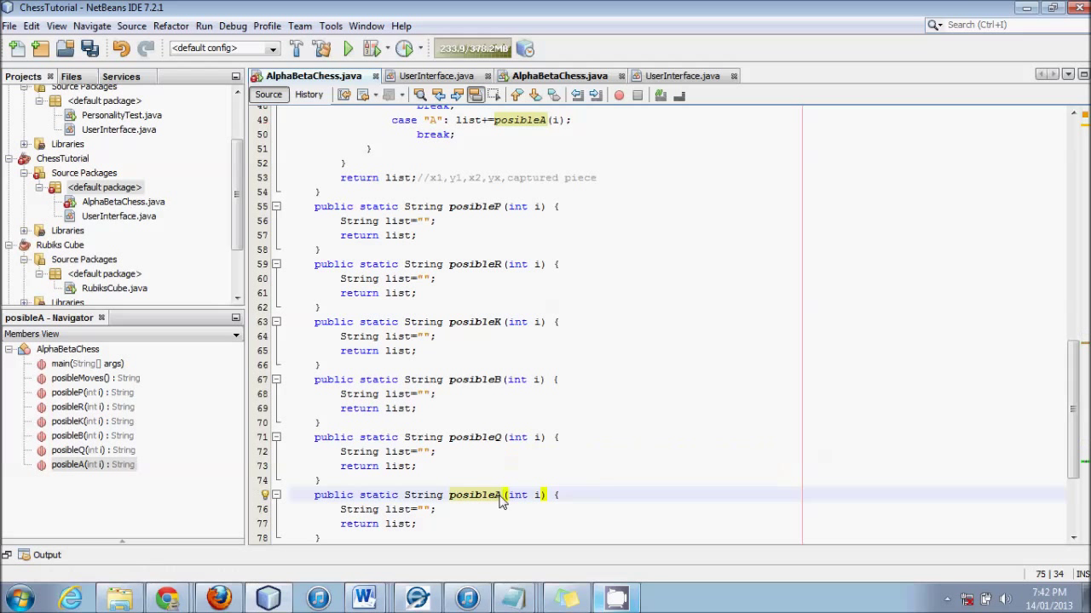
# - Paste posibleP copies renamed posibleR, posibleK, posibleB, posibleQ and posibleA
pyautogui.click(419, 409)
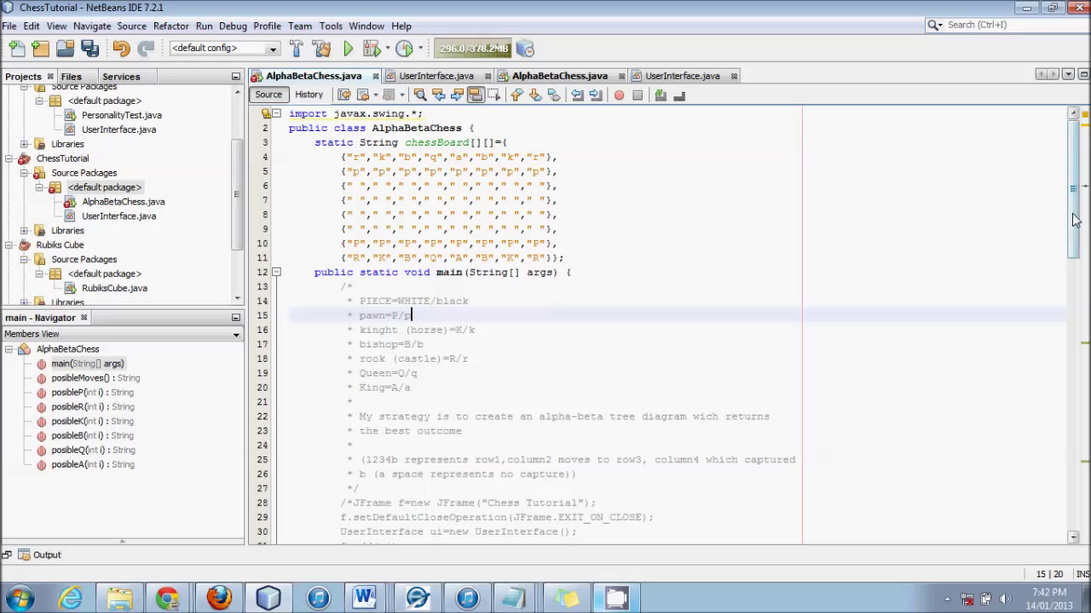
pyautogui.scroll(-3)
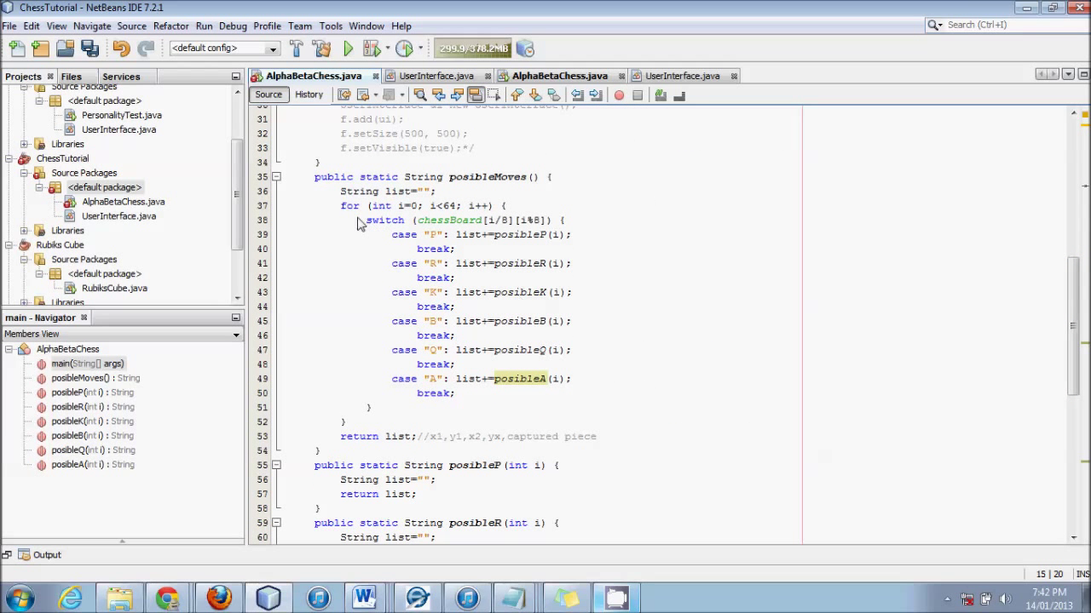
pyautogui.moveTo(339, 191); pyautogui.dragTo(457, 392)
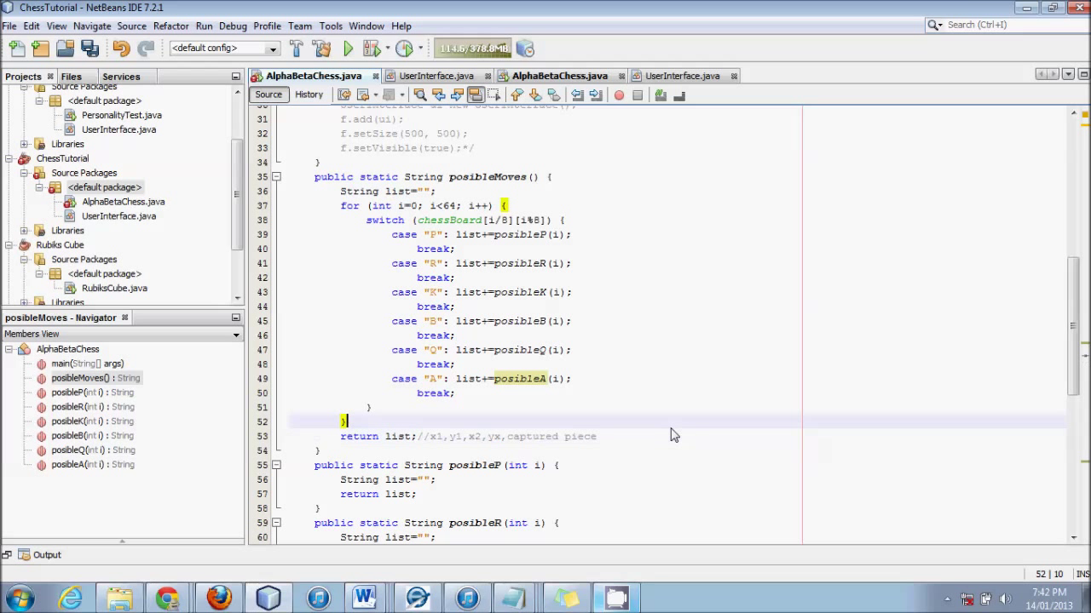
pyautogui.click(596, 437)
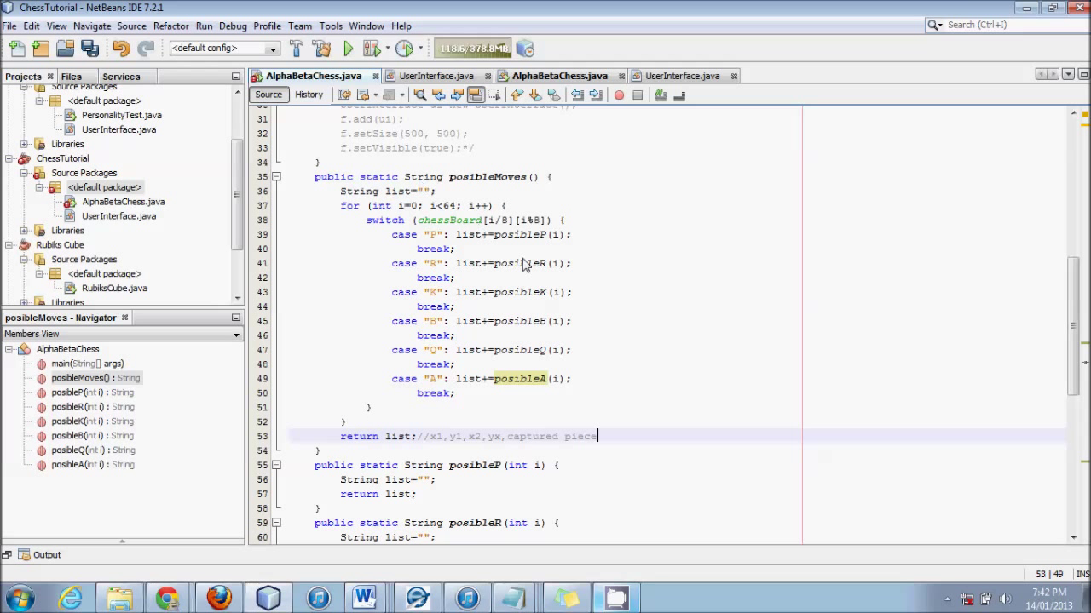
pyautogui.moveTo(597, 340)
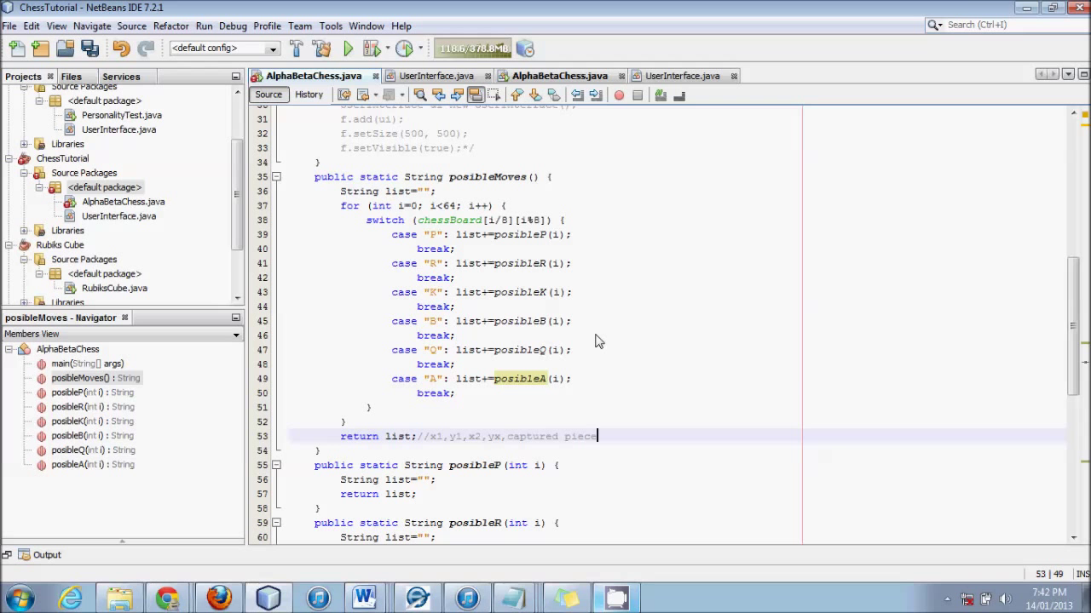